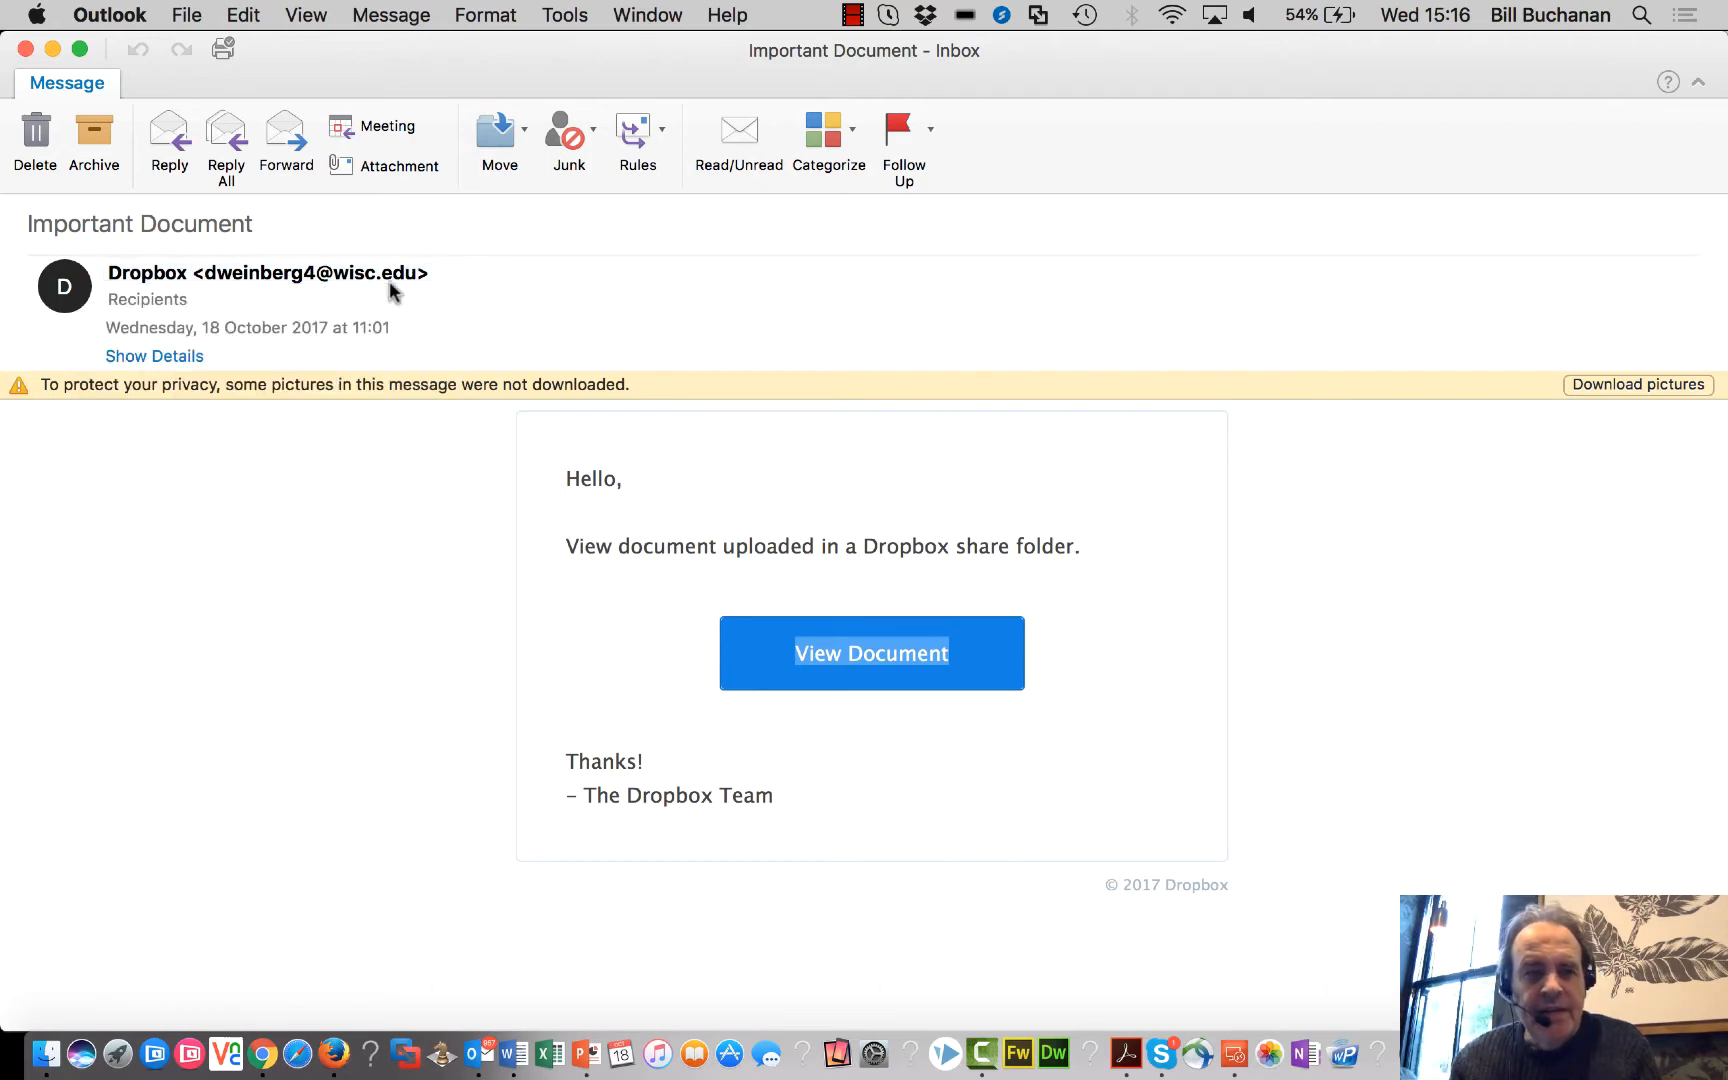
# Step: Follow the Office 365 logo on the fake Dropbox page to its spoofed sign-in page on harriscreative.com.au
pyautogui.click(266, 274)
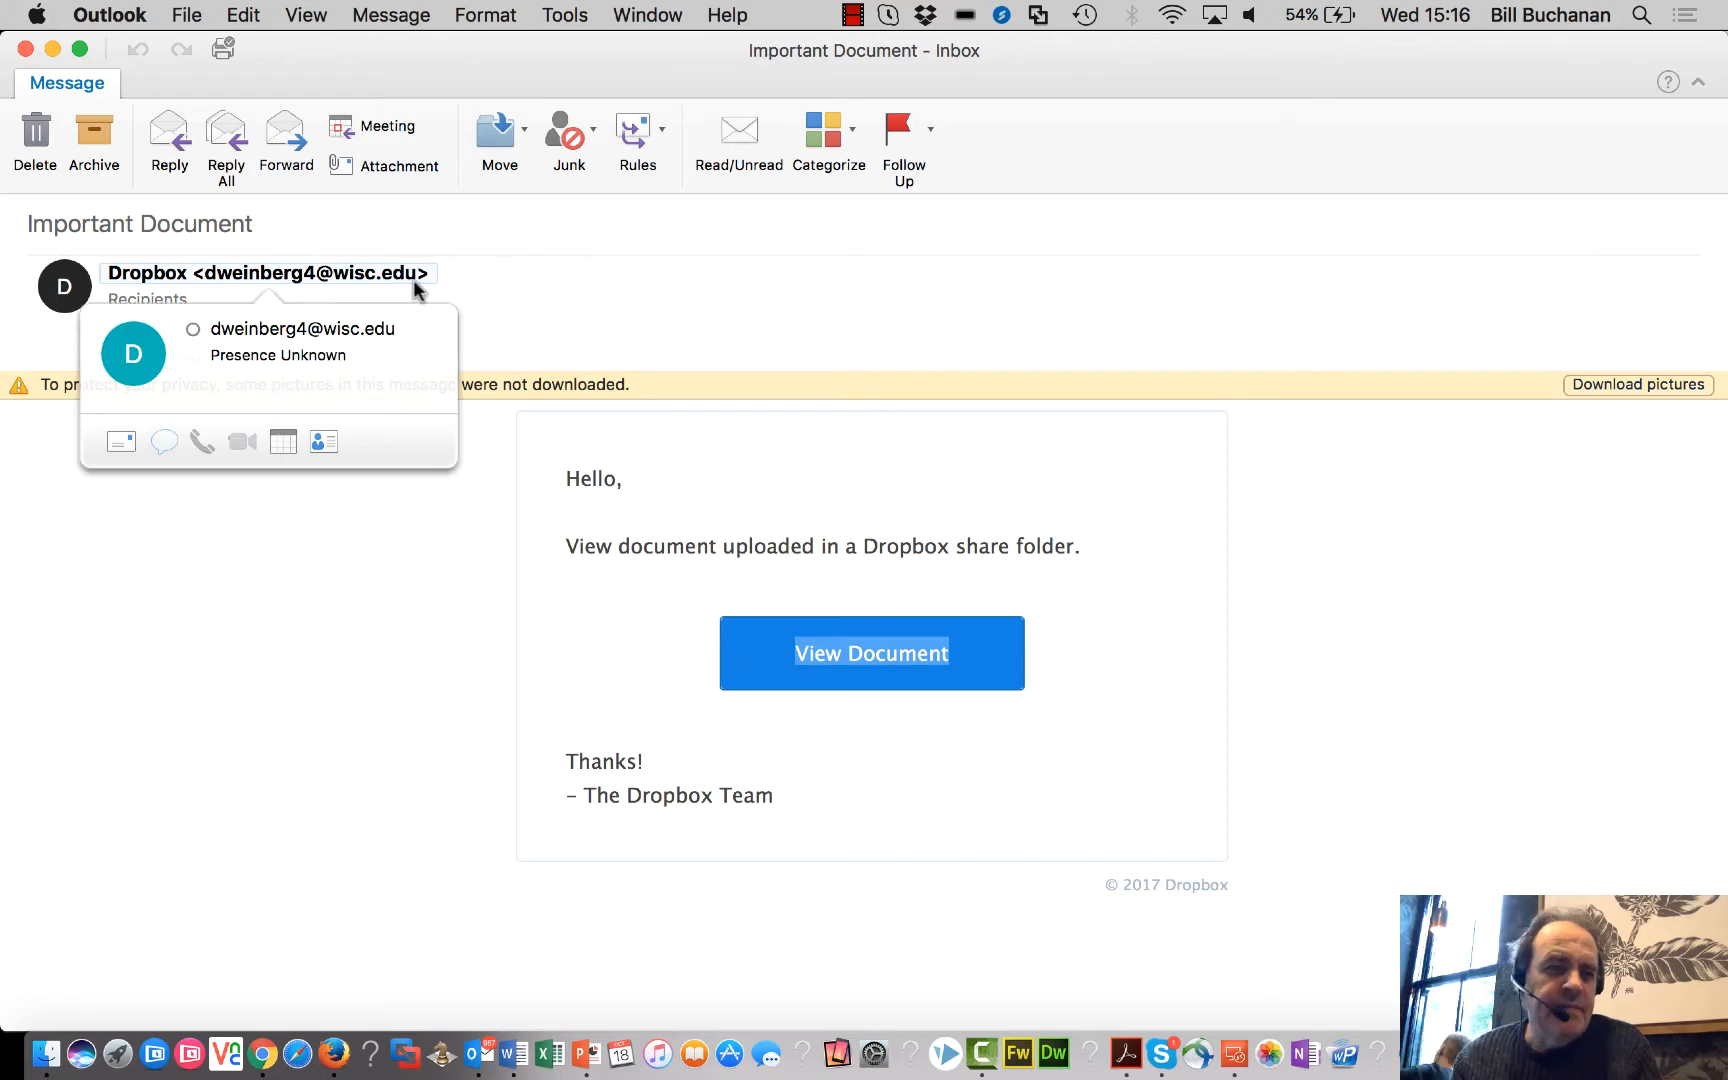
pyautogui.moveTo(376, 292)
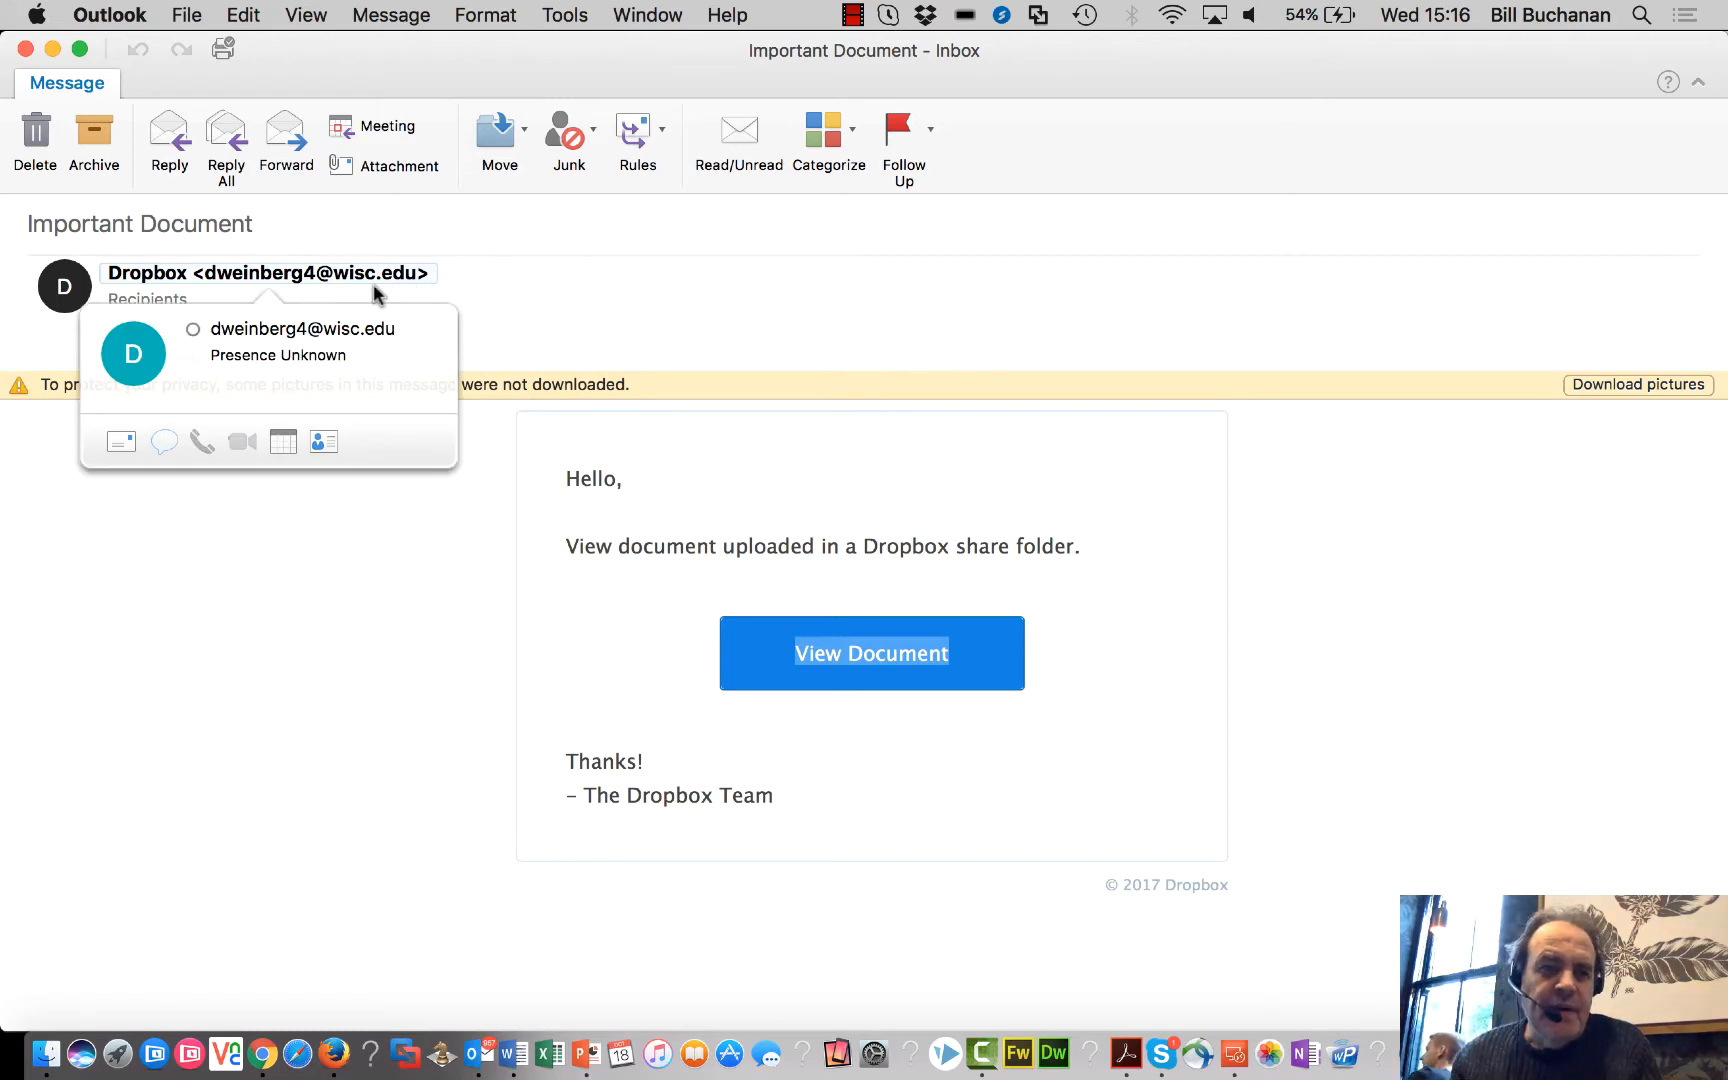
pyautogui.moveTo(150, 276)
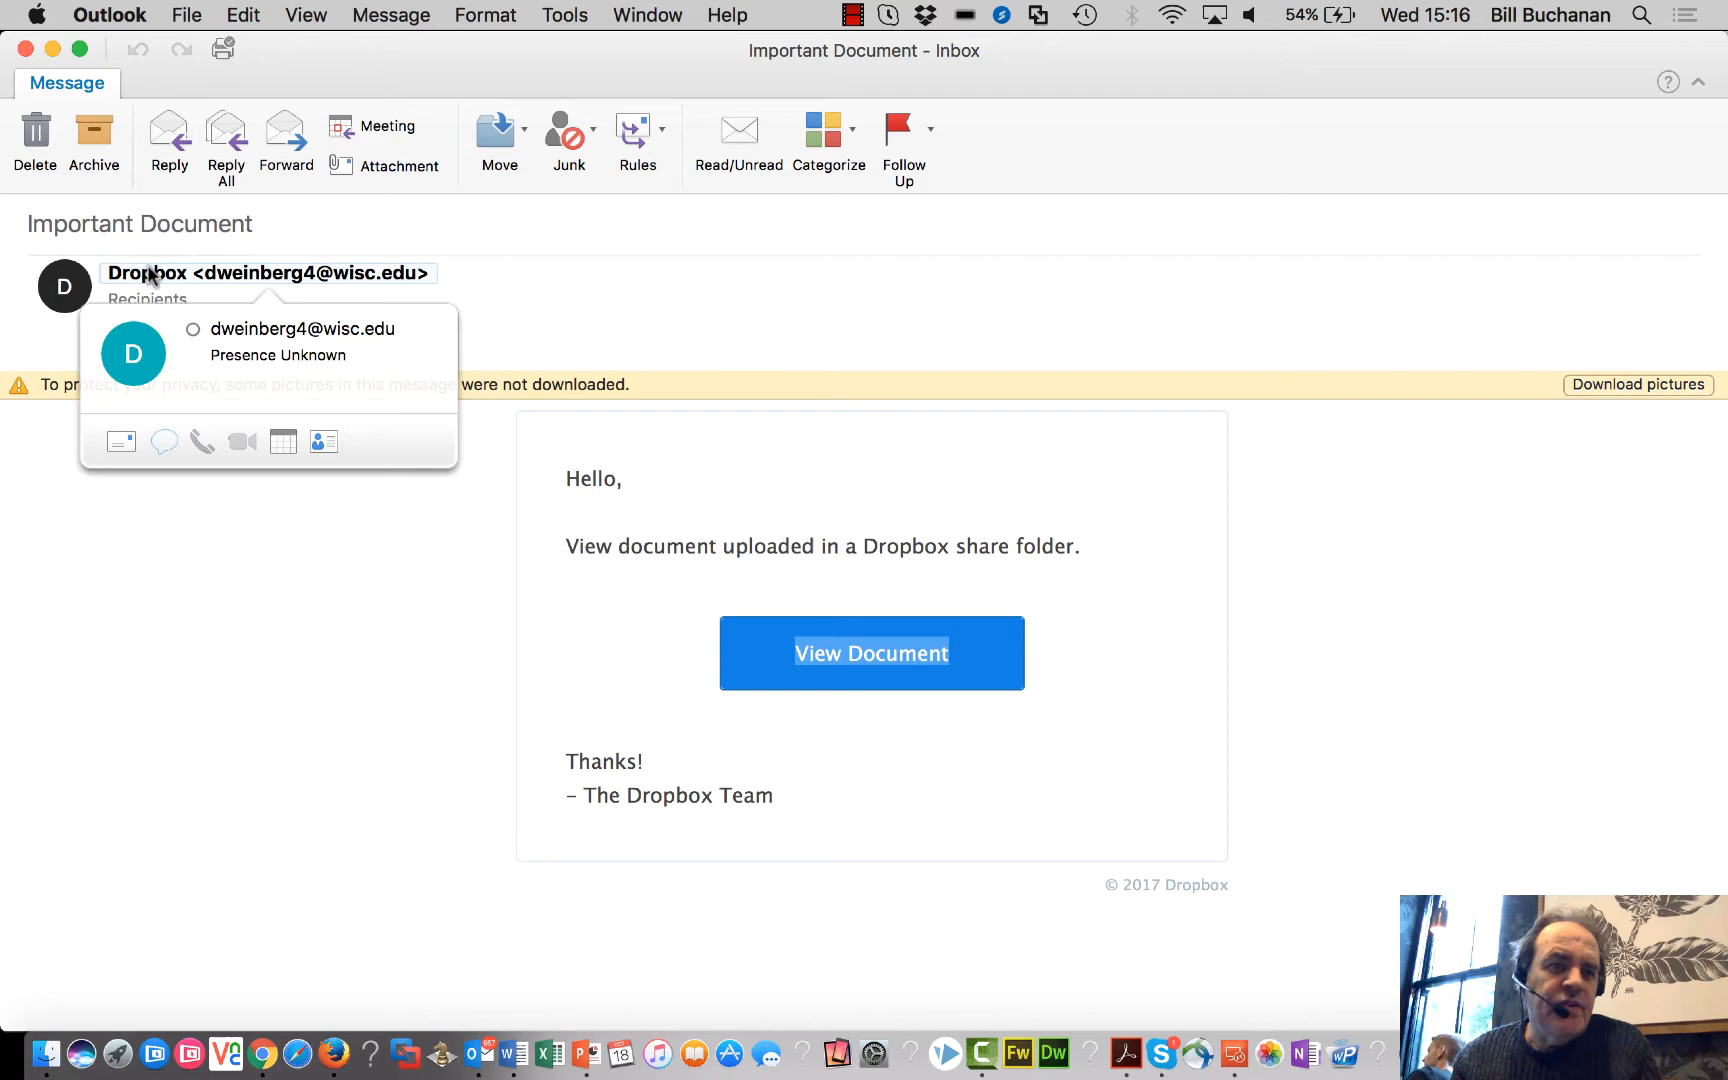
pyautogui.moveTo(868, 670)
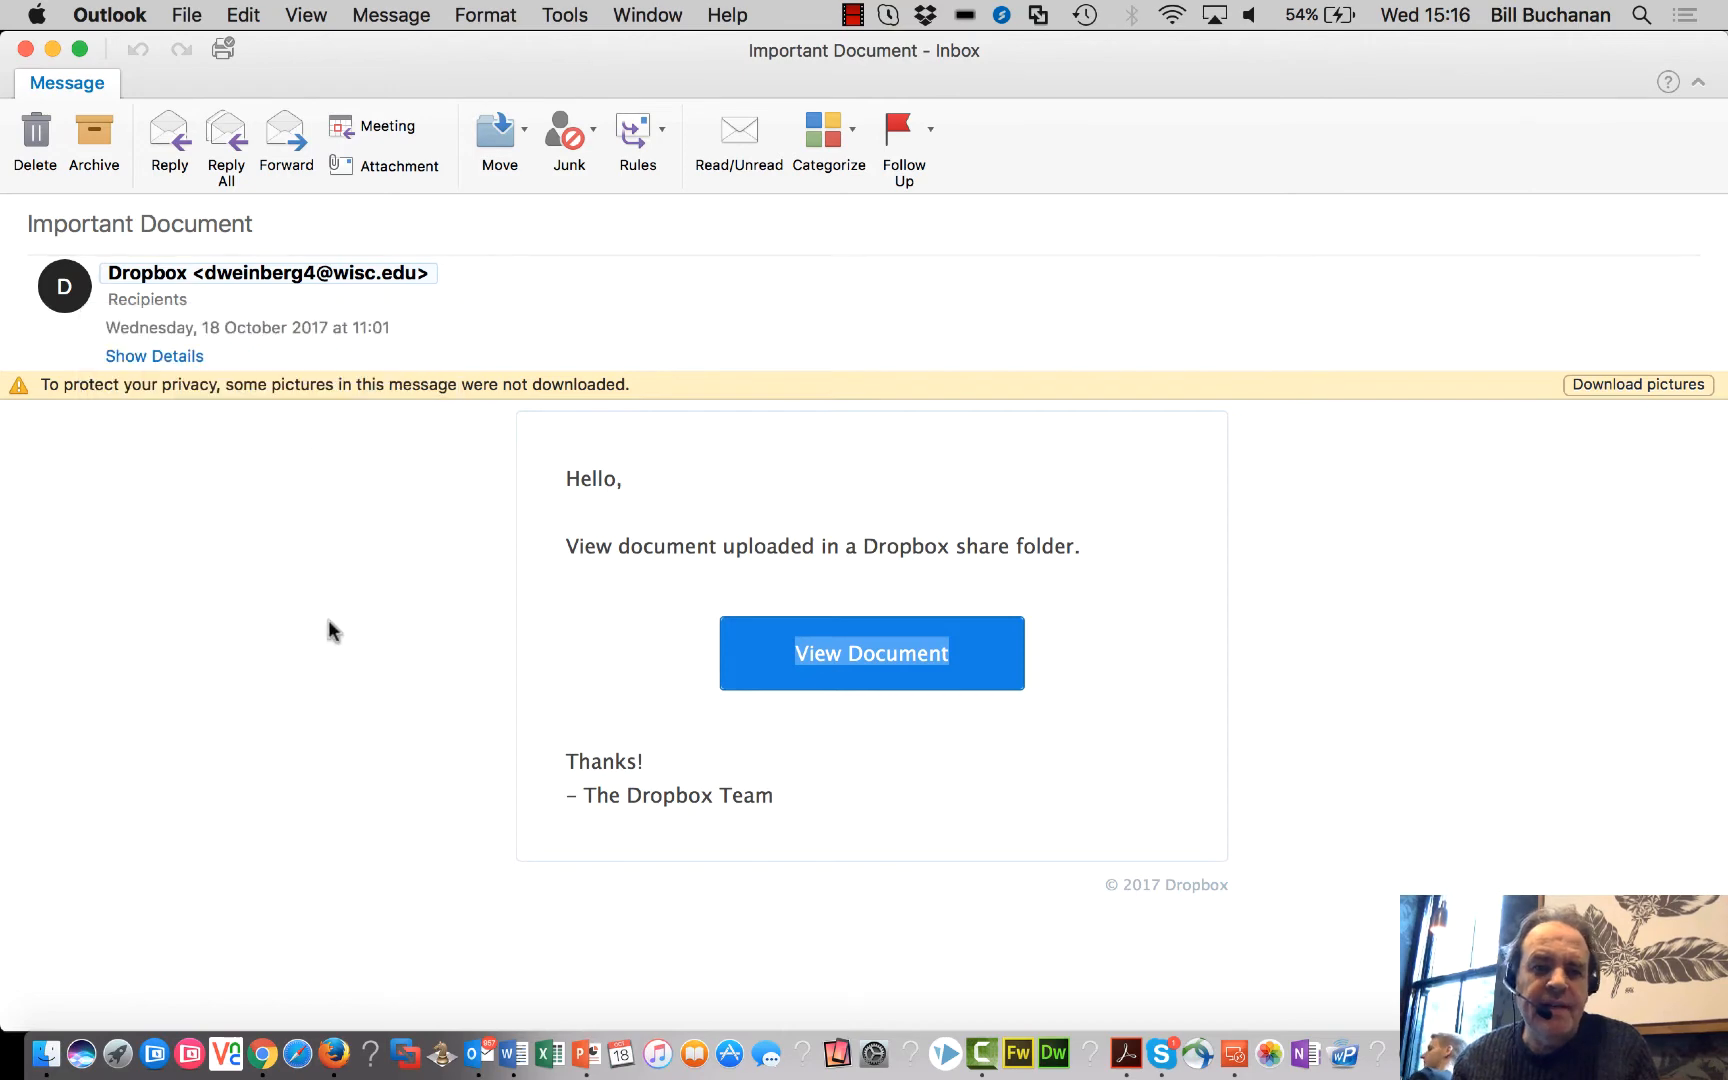
pyautogui.moveTo(520, 594)
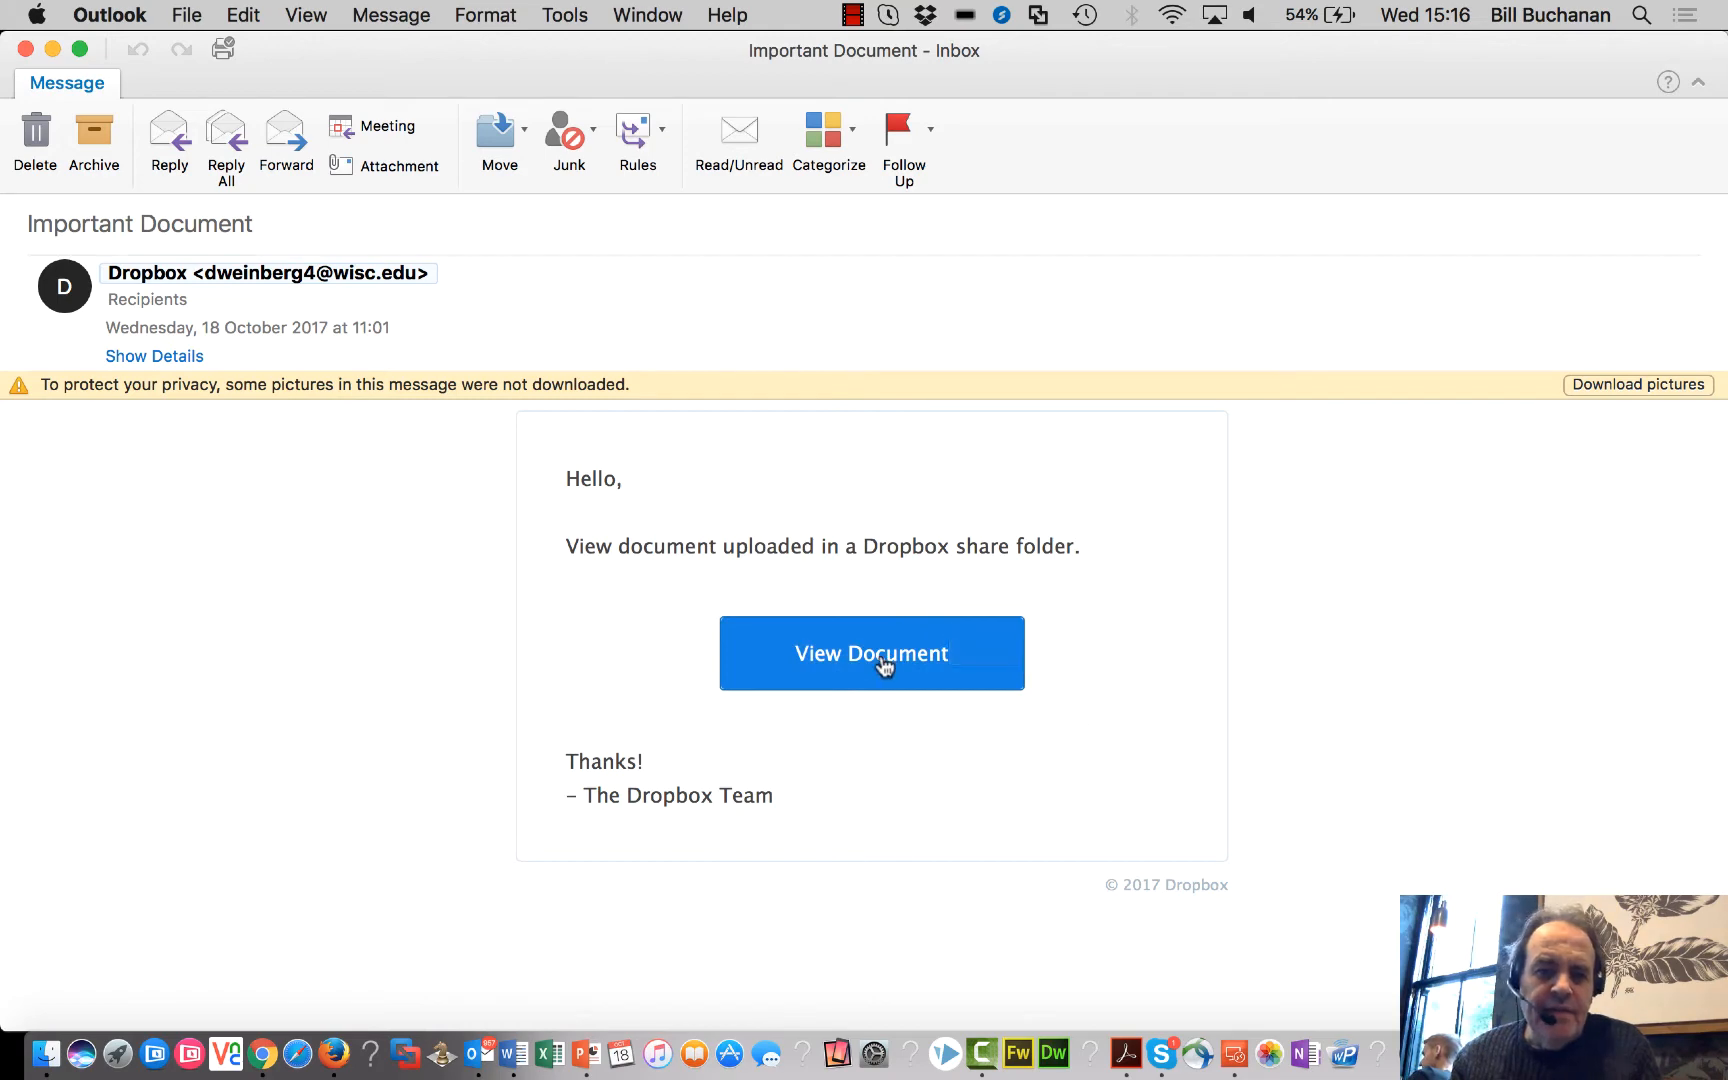
pyautogui.moveTo(830, 670)
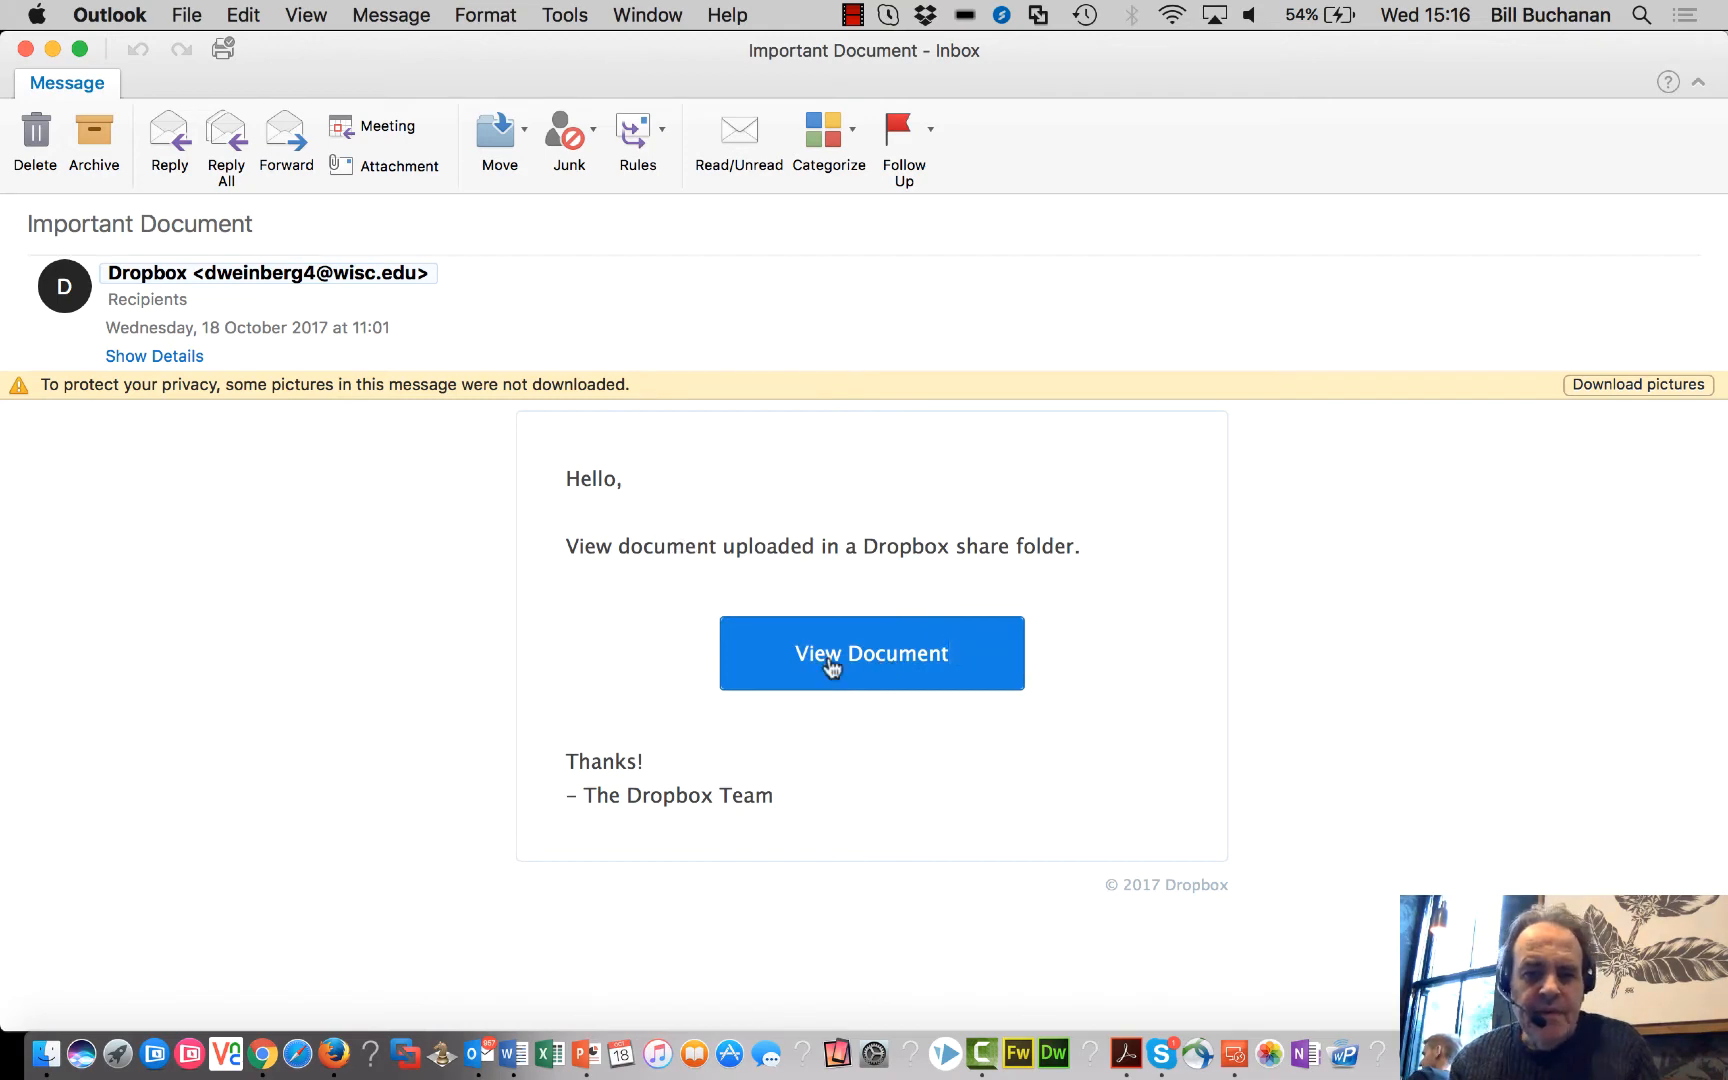
pyautogui.moveTo(850, 658)
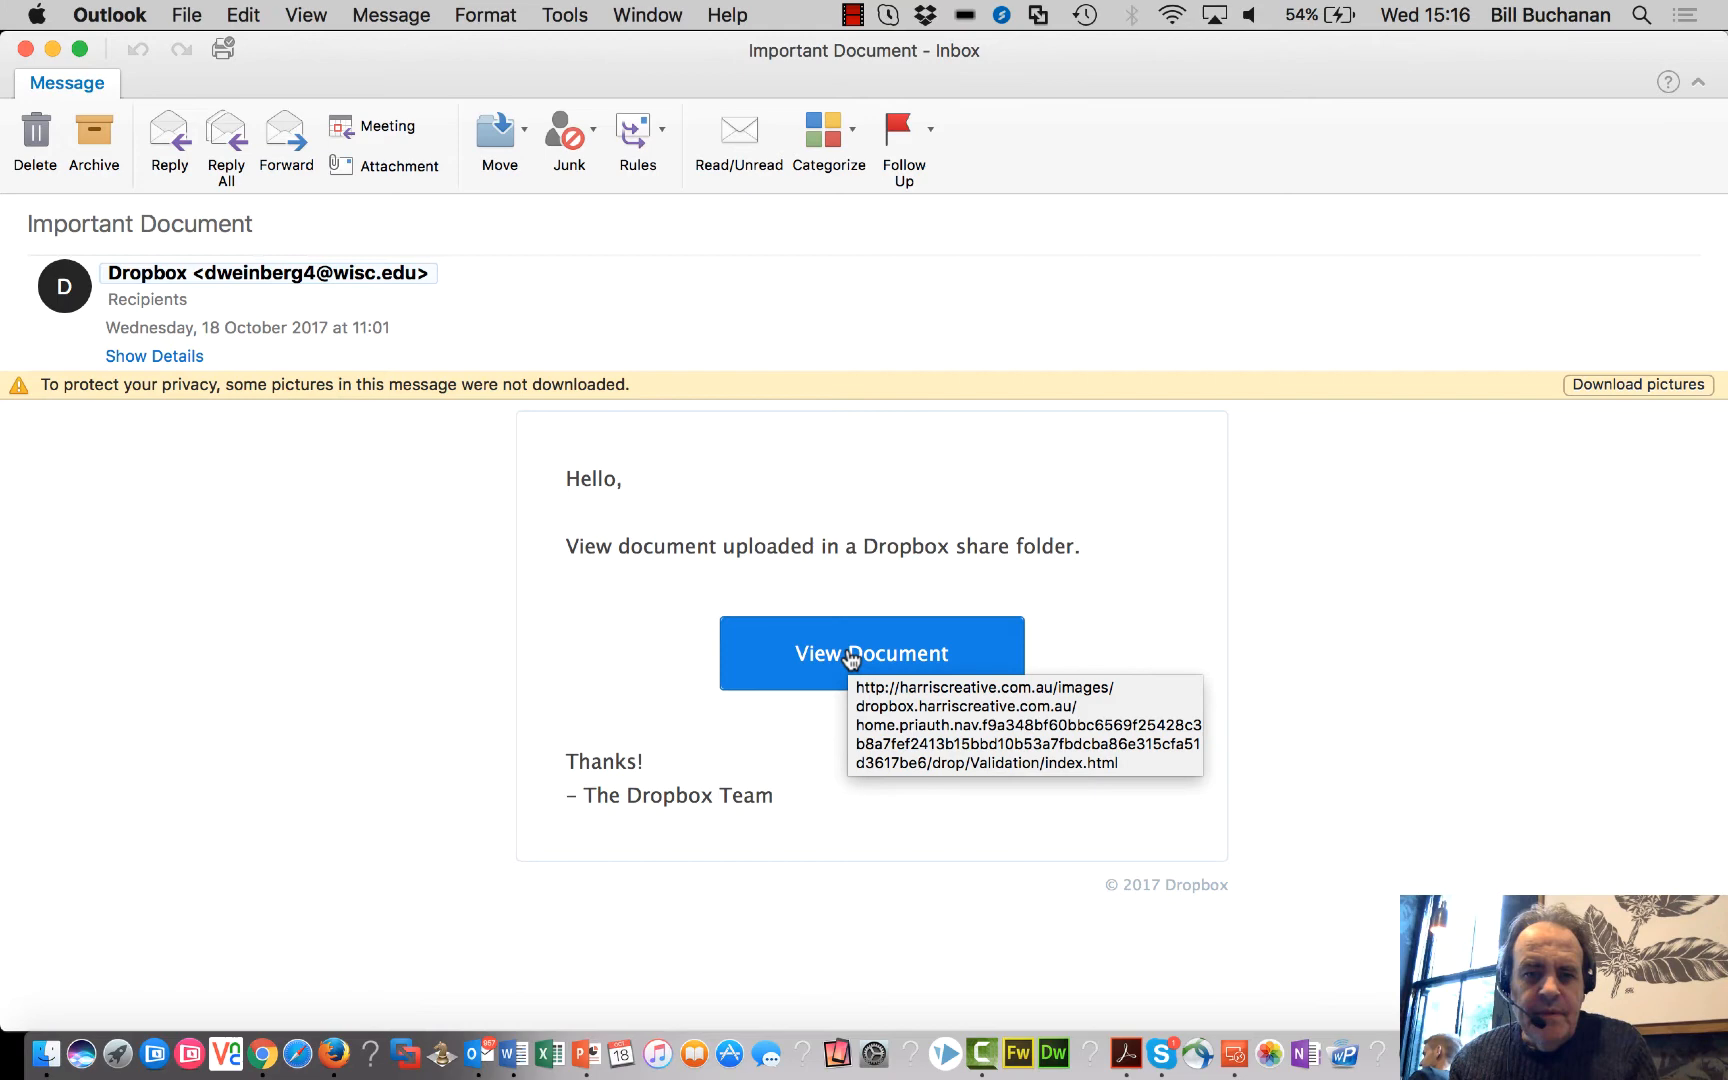
pyautogui.moveTo(876, 698)
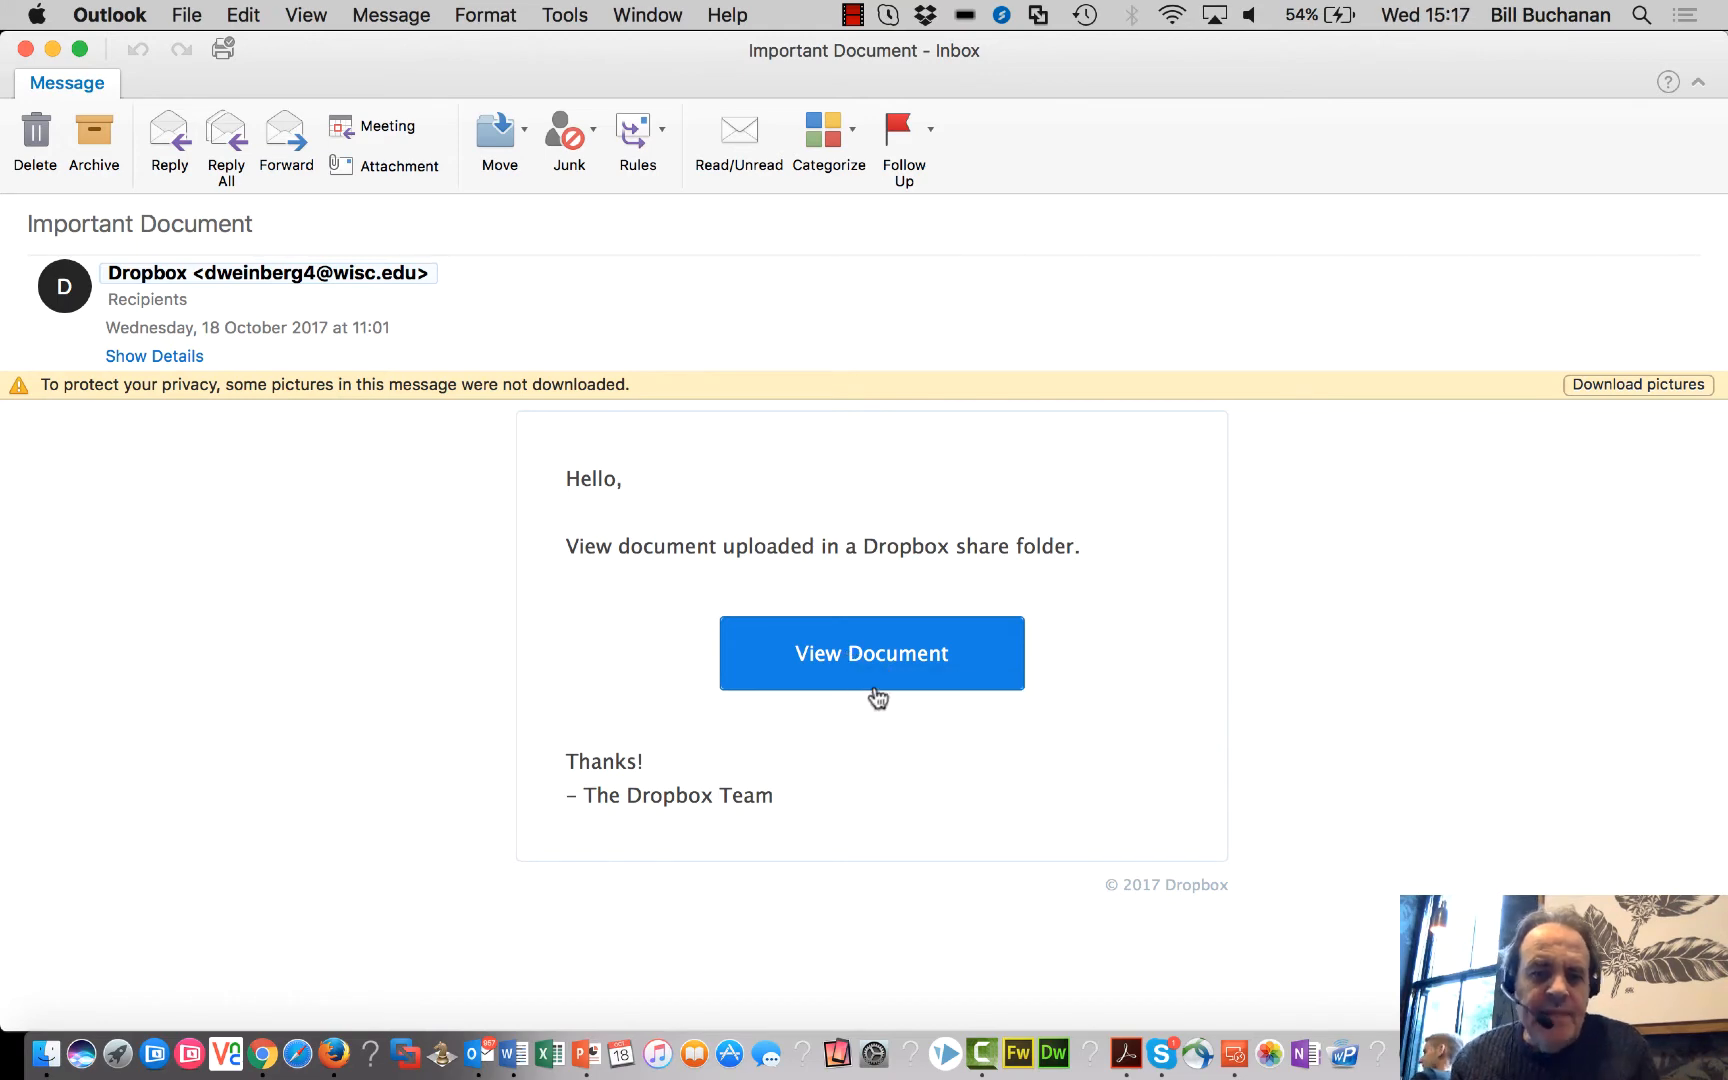
pyautogui.moveTo(870, 654)
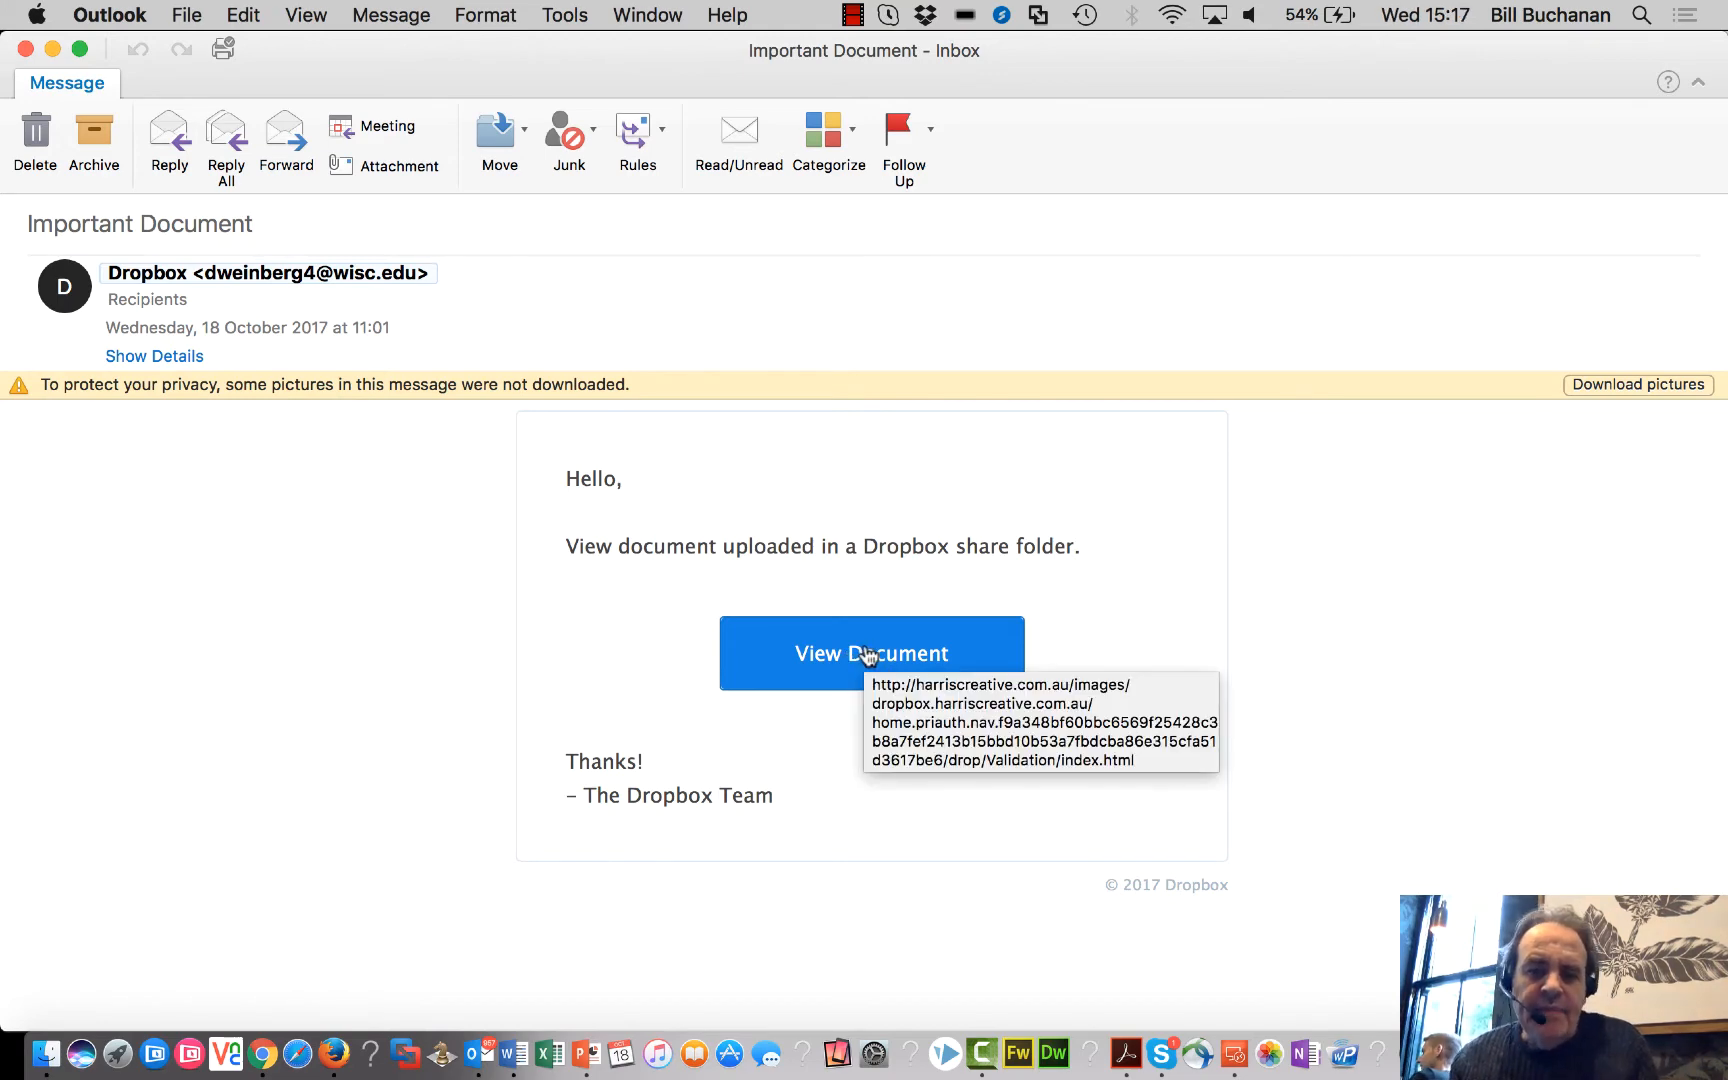
pyautogui.moveTo(866, 652)
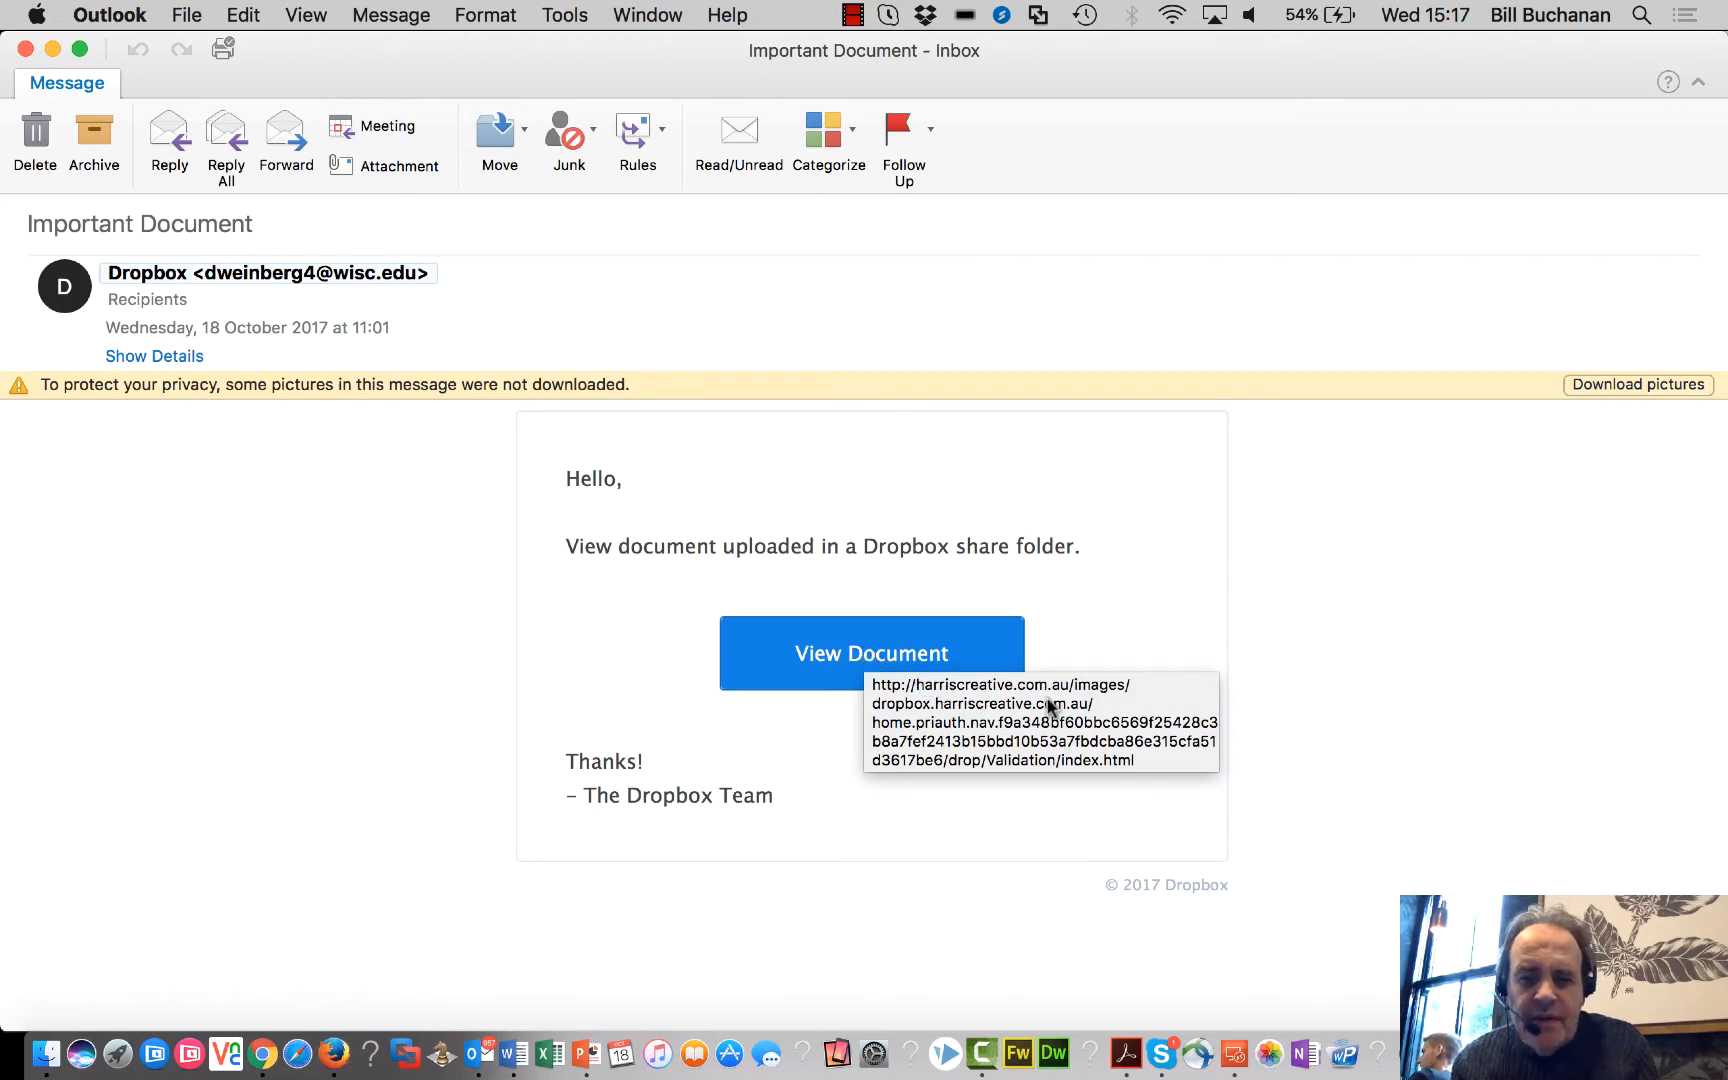
pyautogui.moveTo(904, 660)
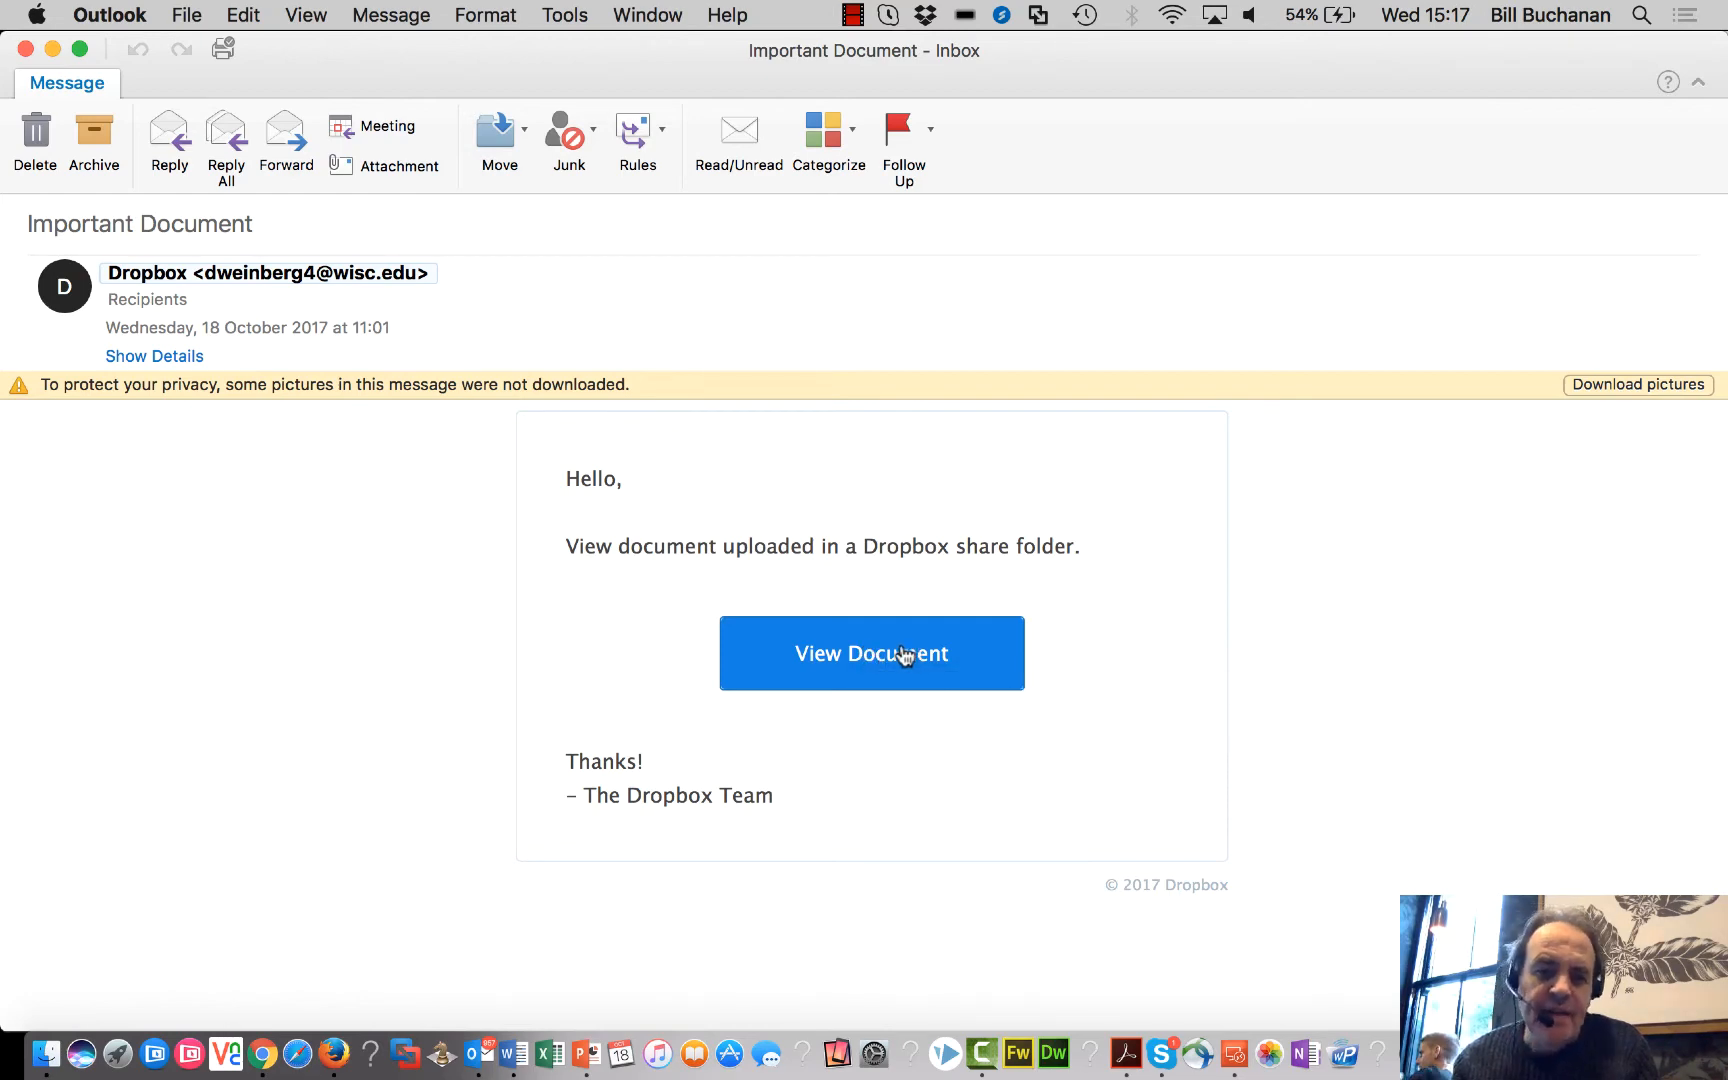
pyautogui.moveTo(900, 654)
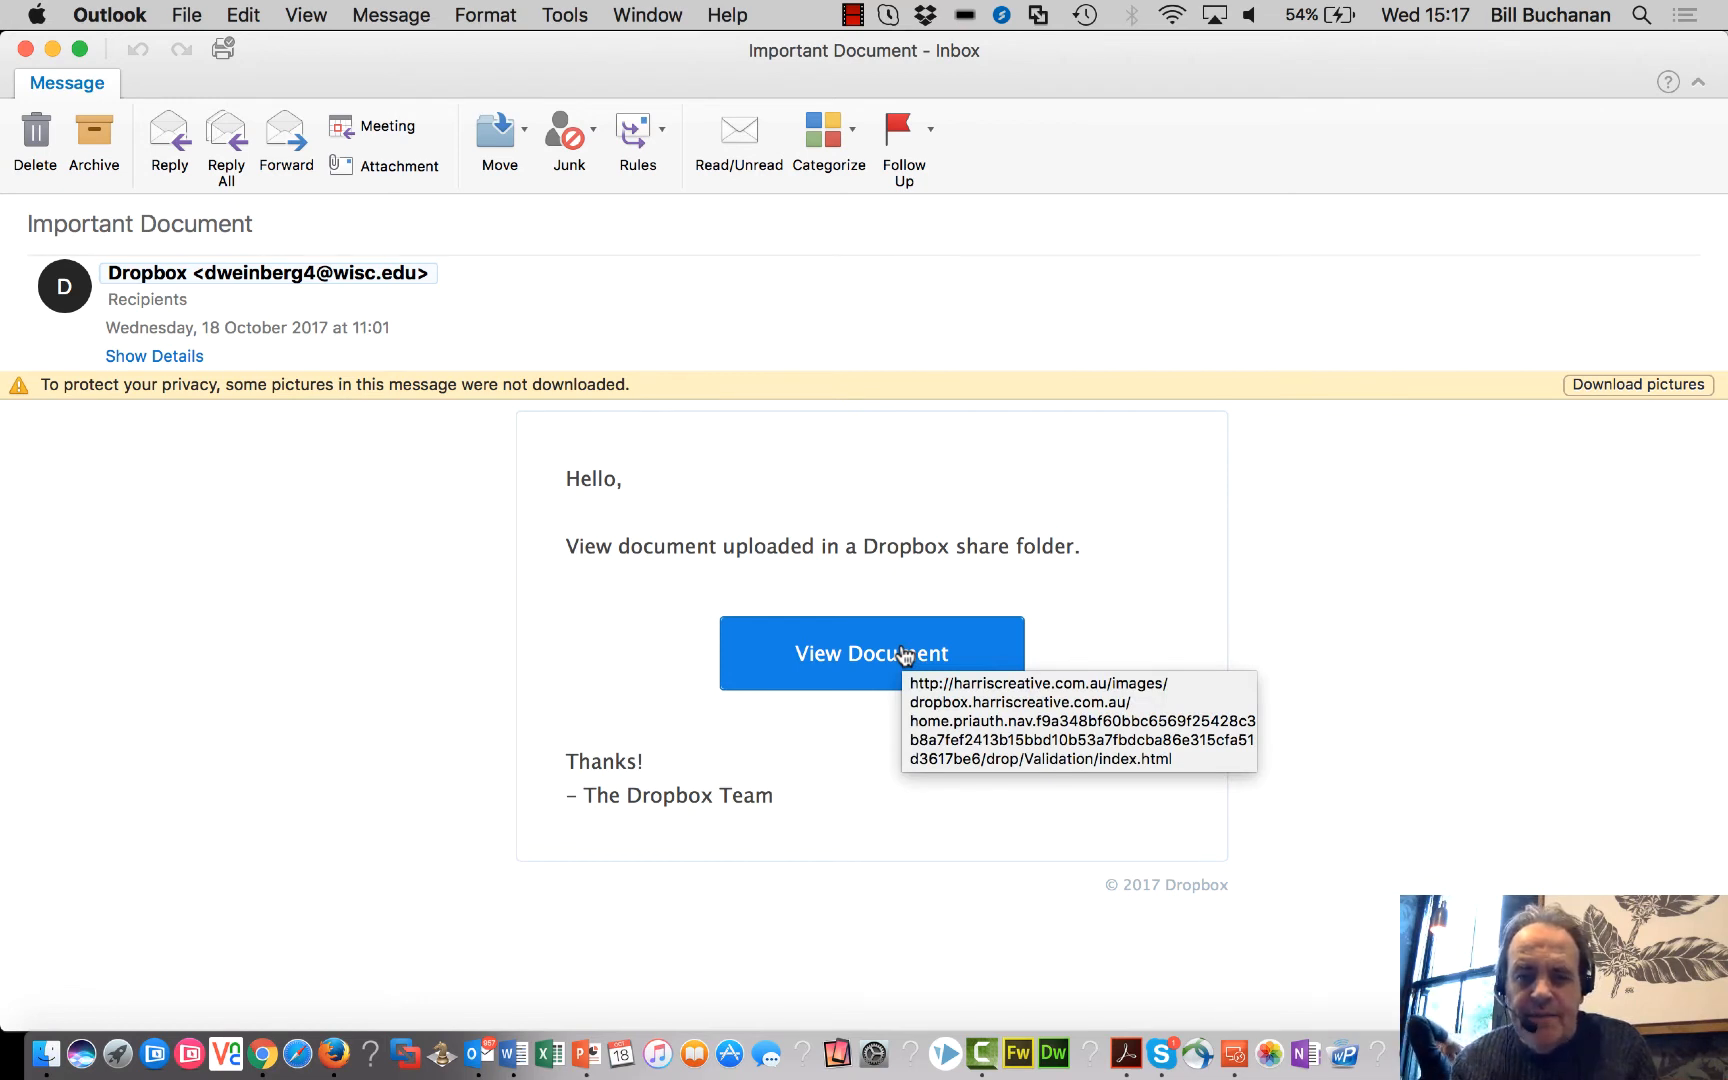
pyautogui.moveTo(802, 728)
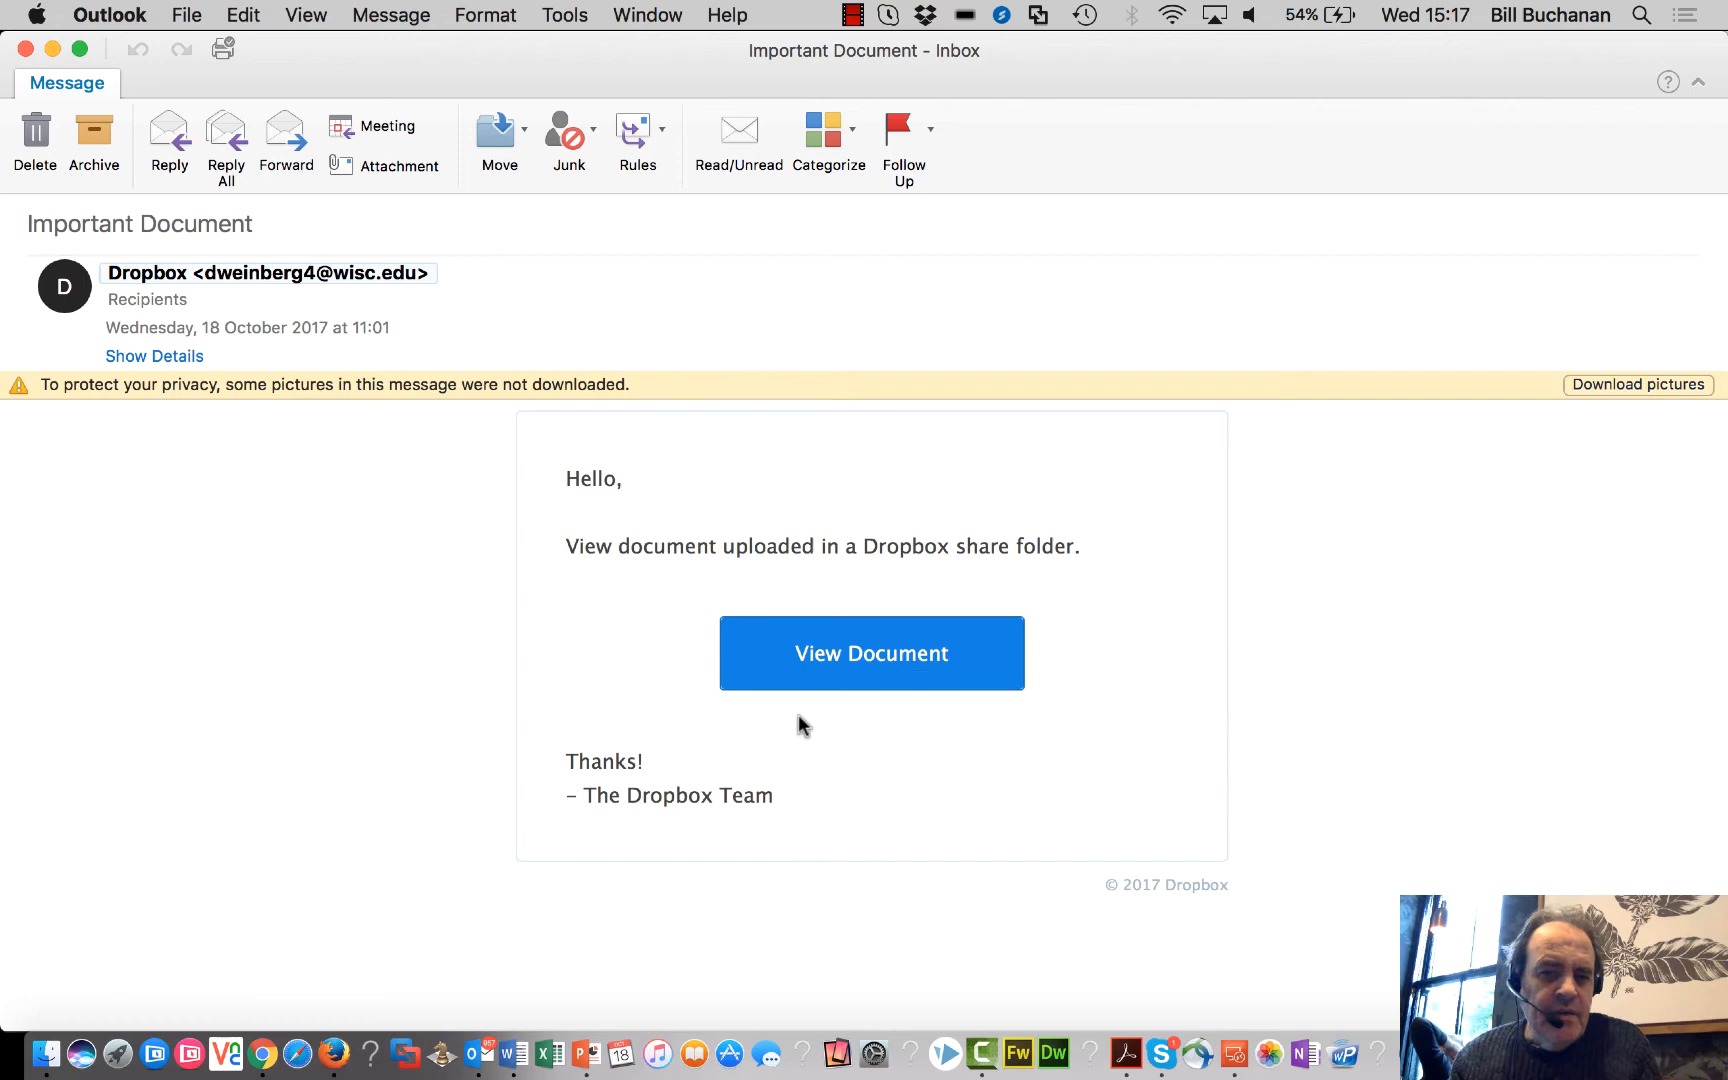
pyautogui.moveTo(330, 1048)
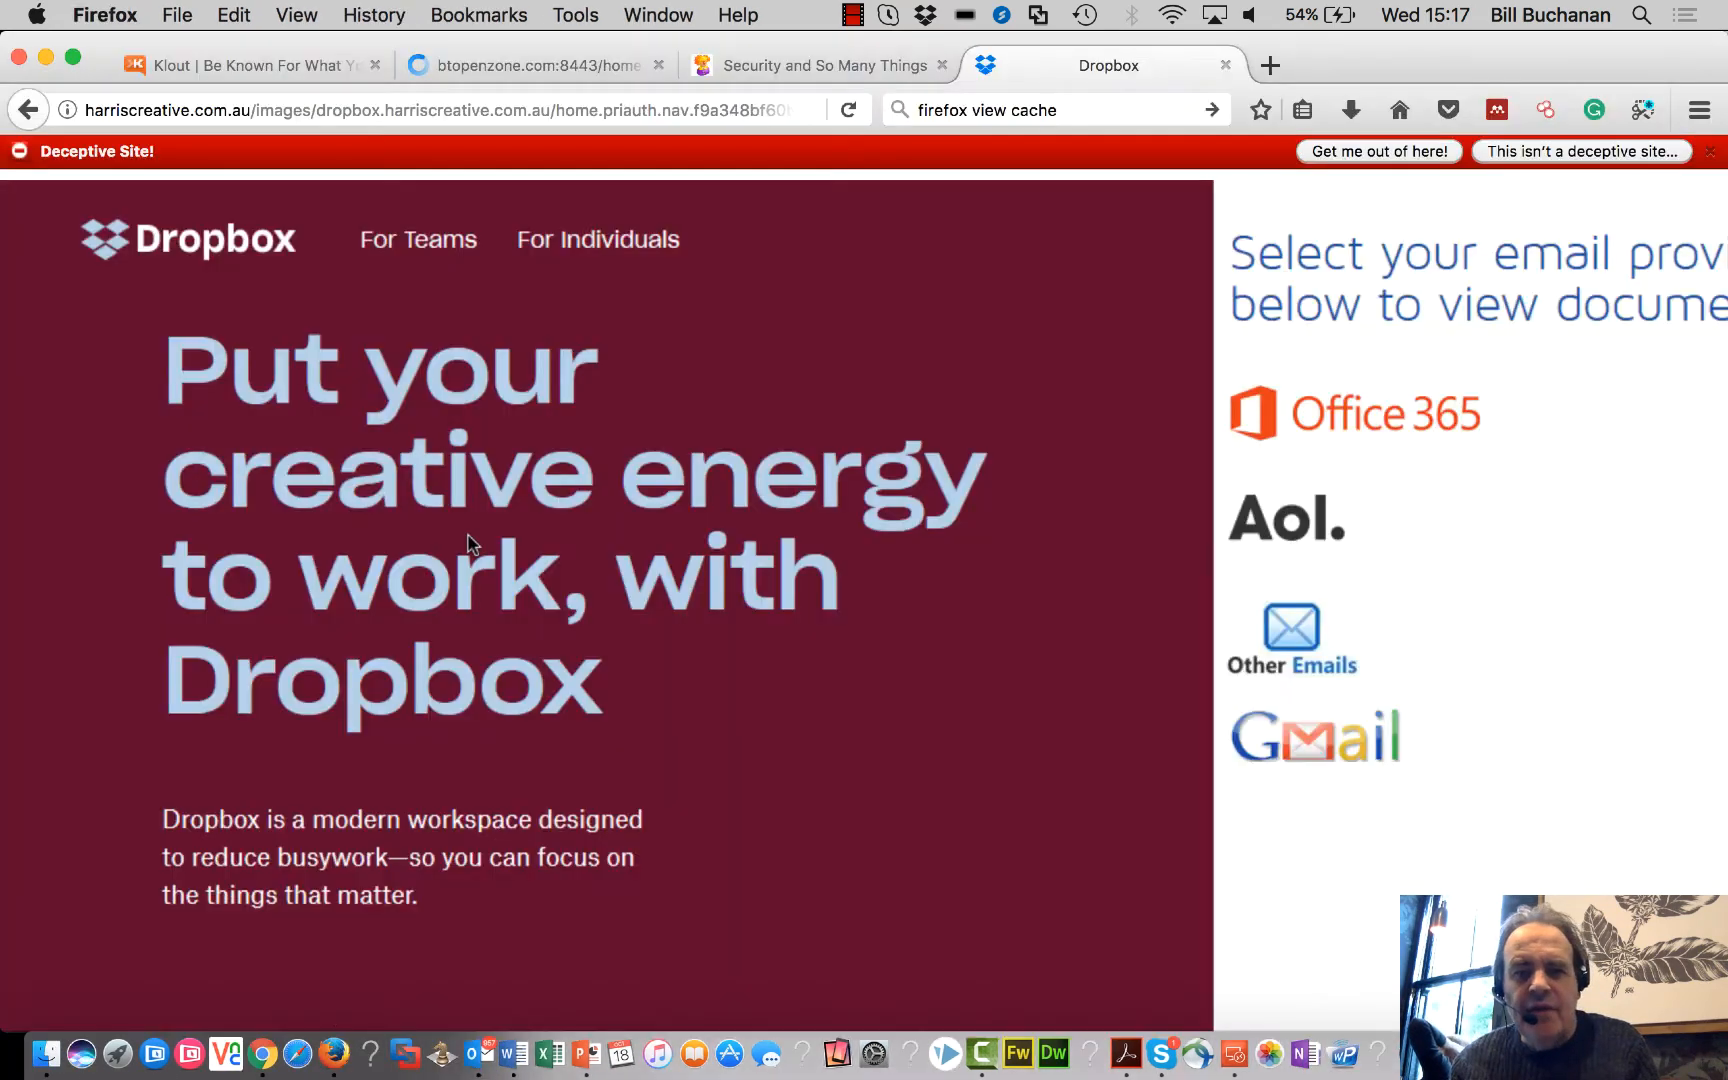
pyautogui.moveTo(490, 542)
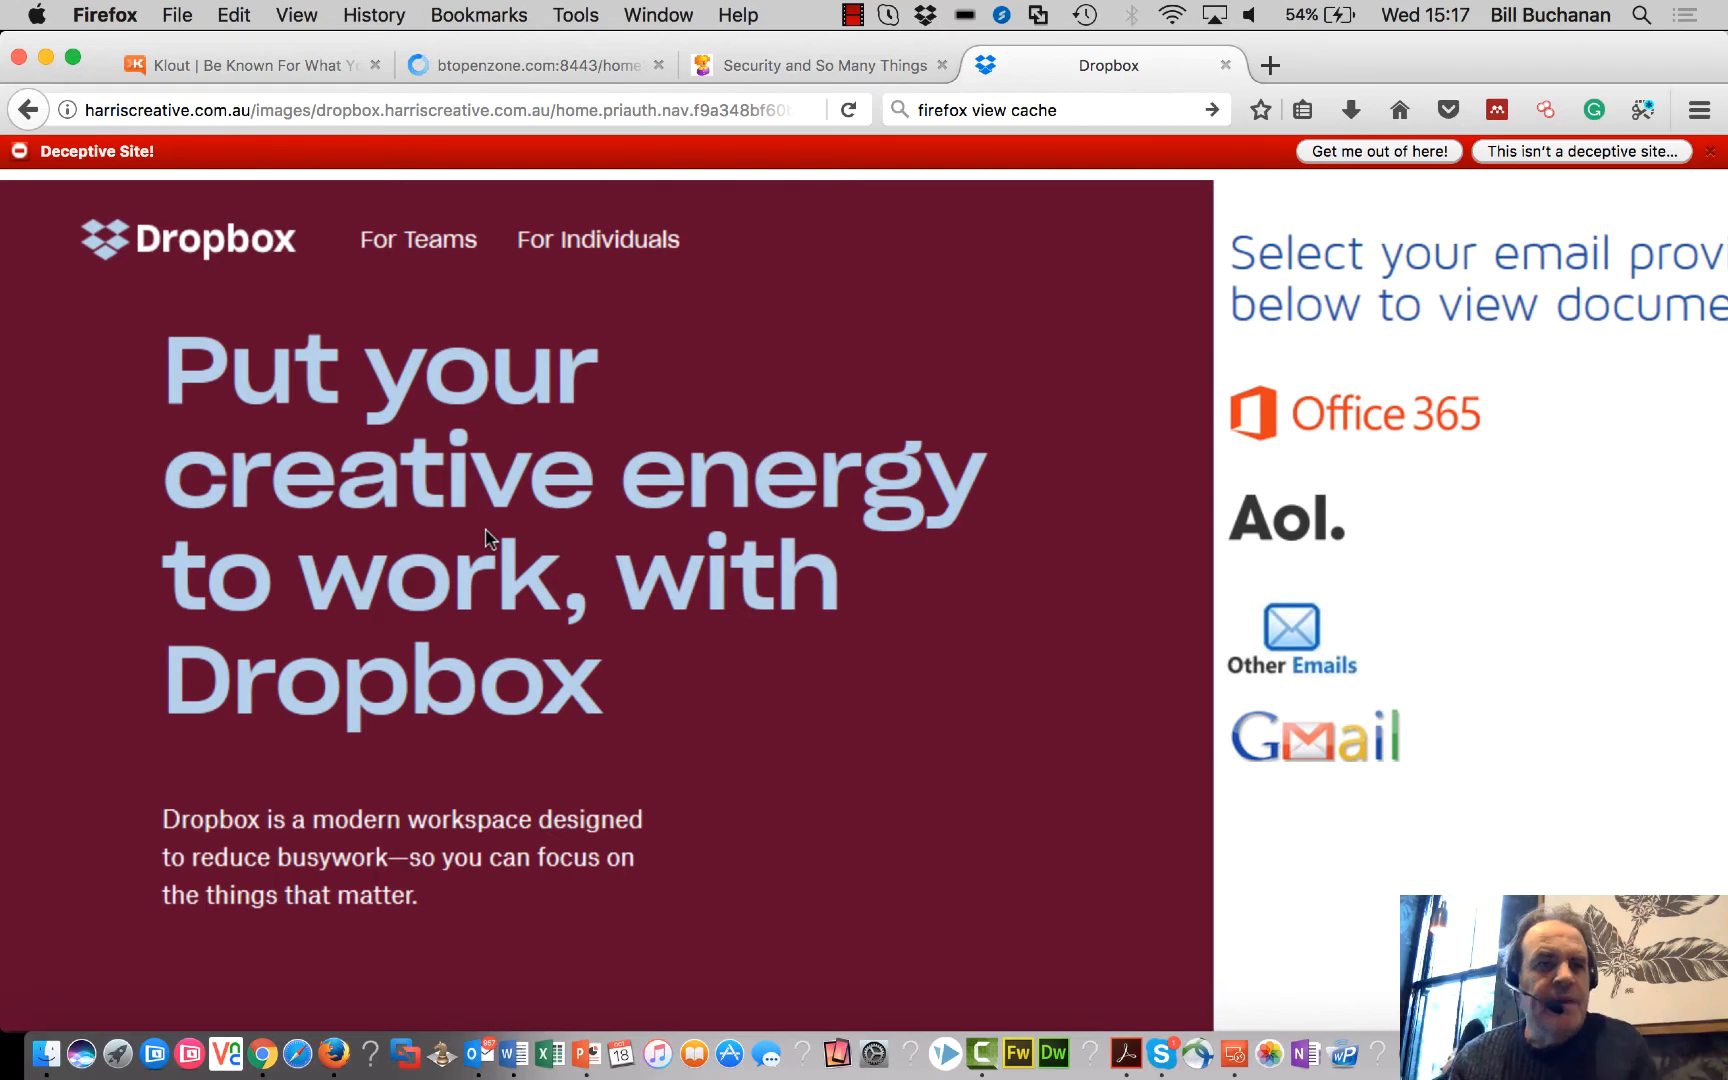
pyautogui.moveTo(66, 110)
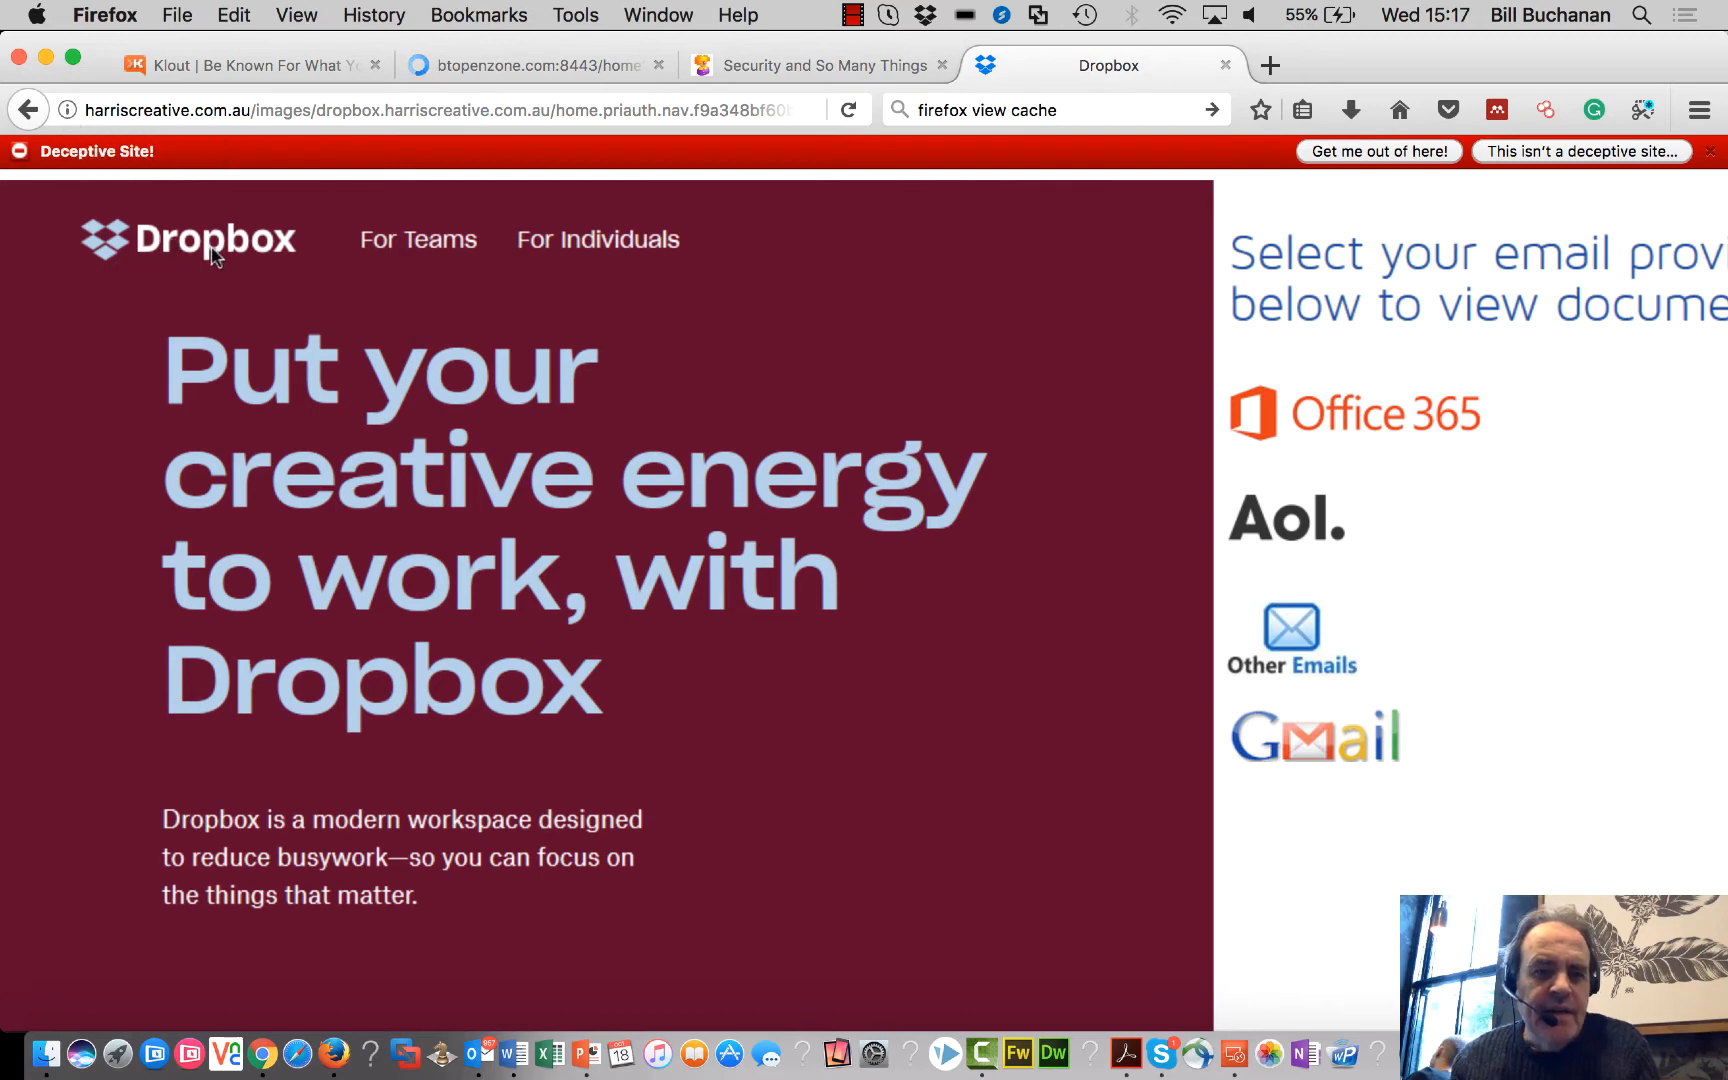
pyautogui.moveTo(536, 374)
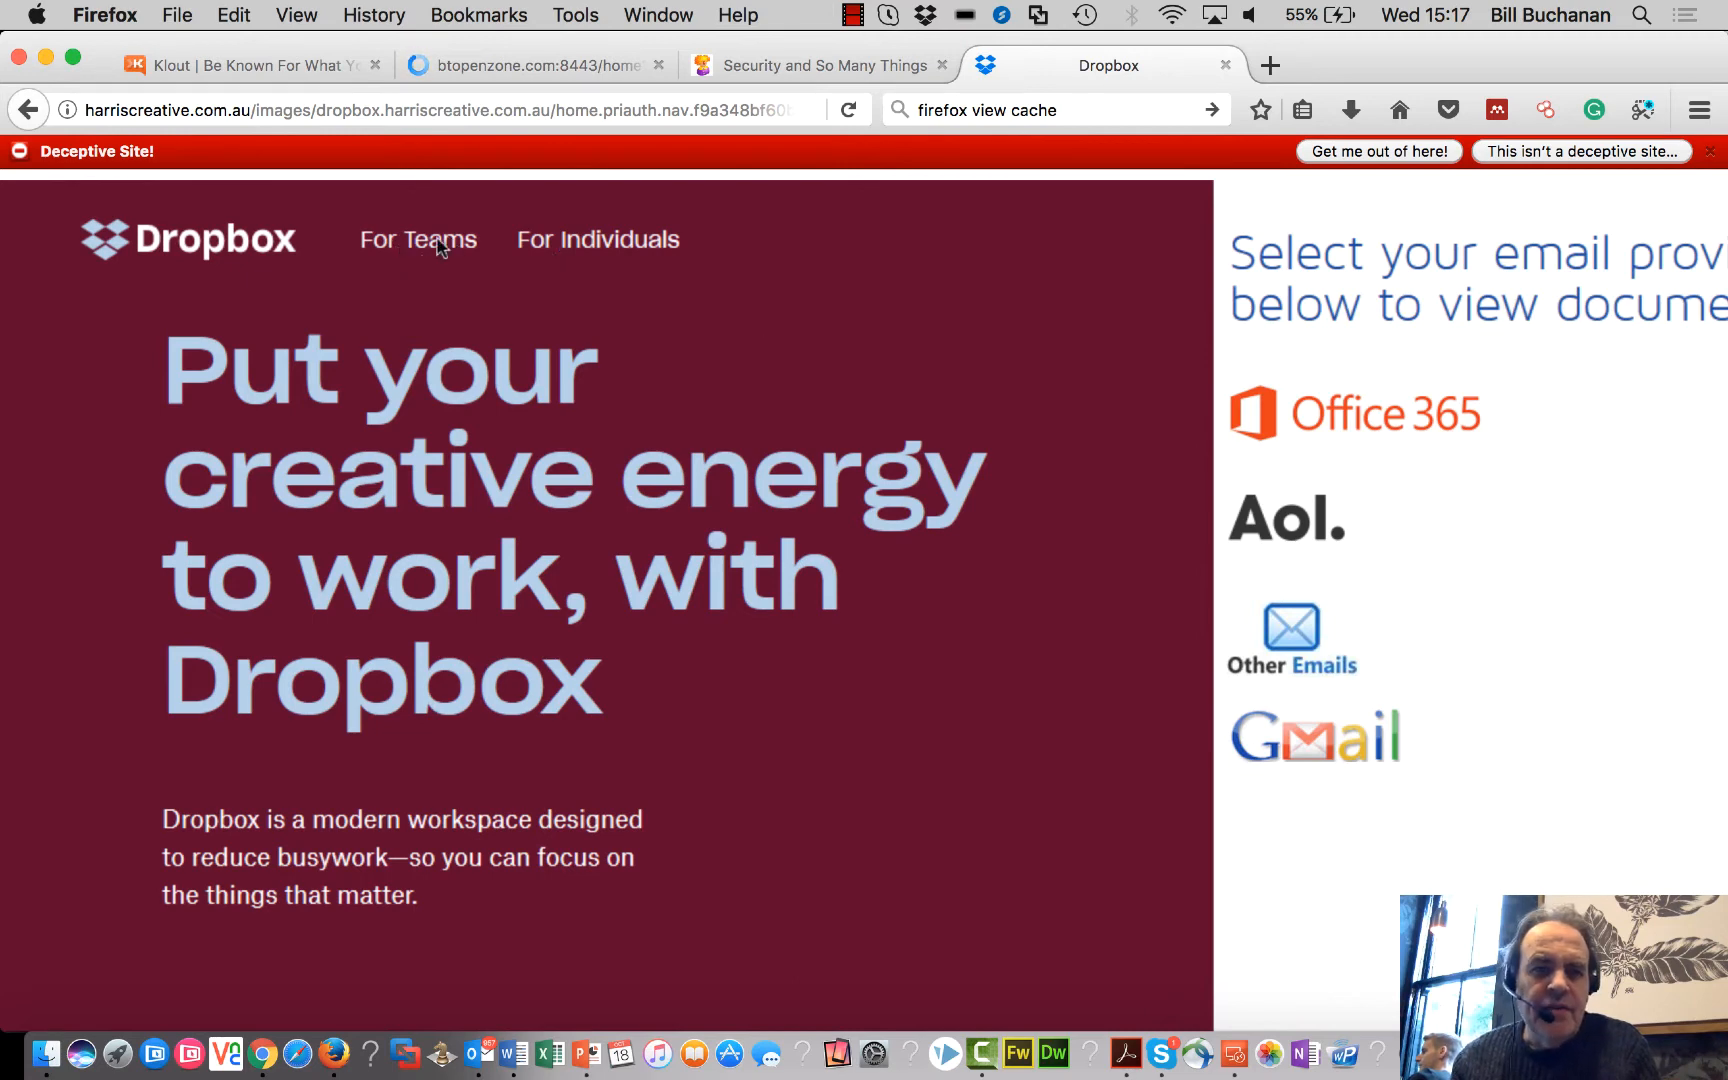
pyautogui.moveTo(494, 248)
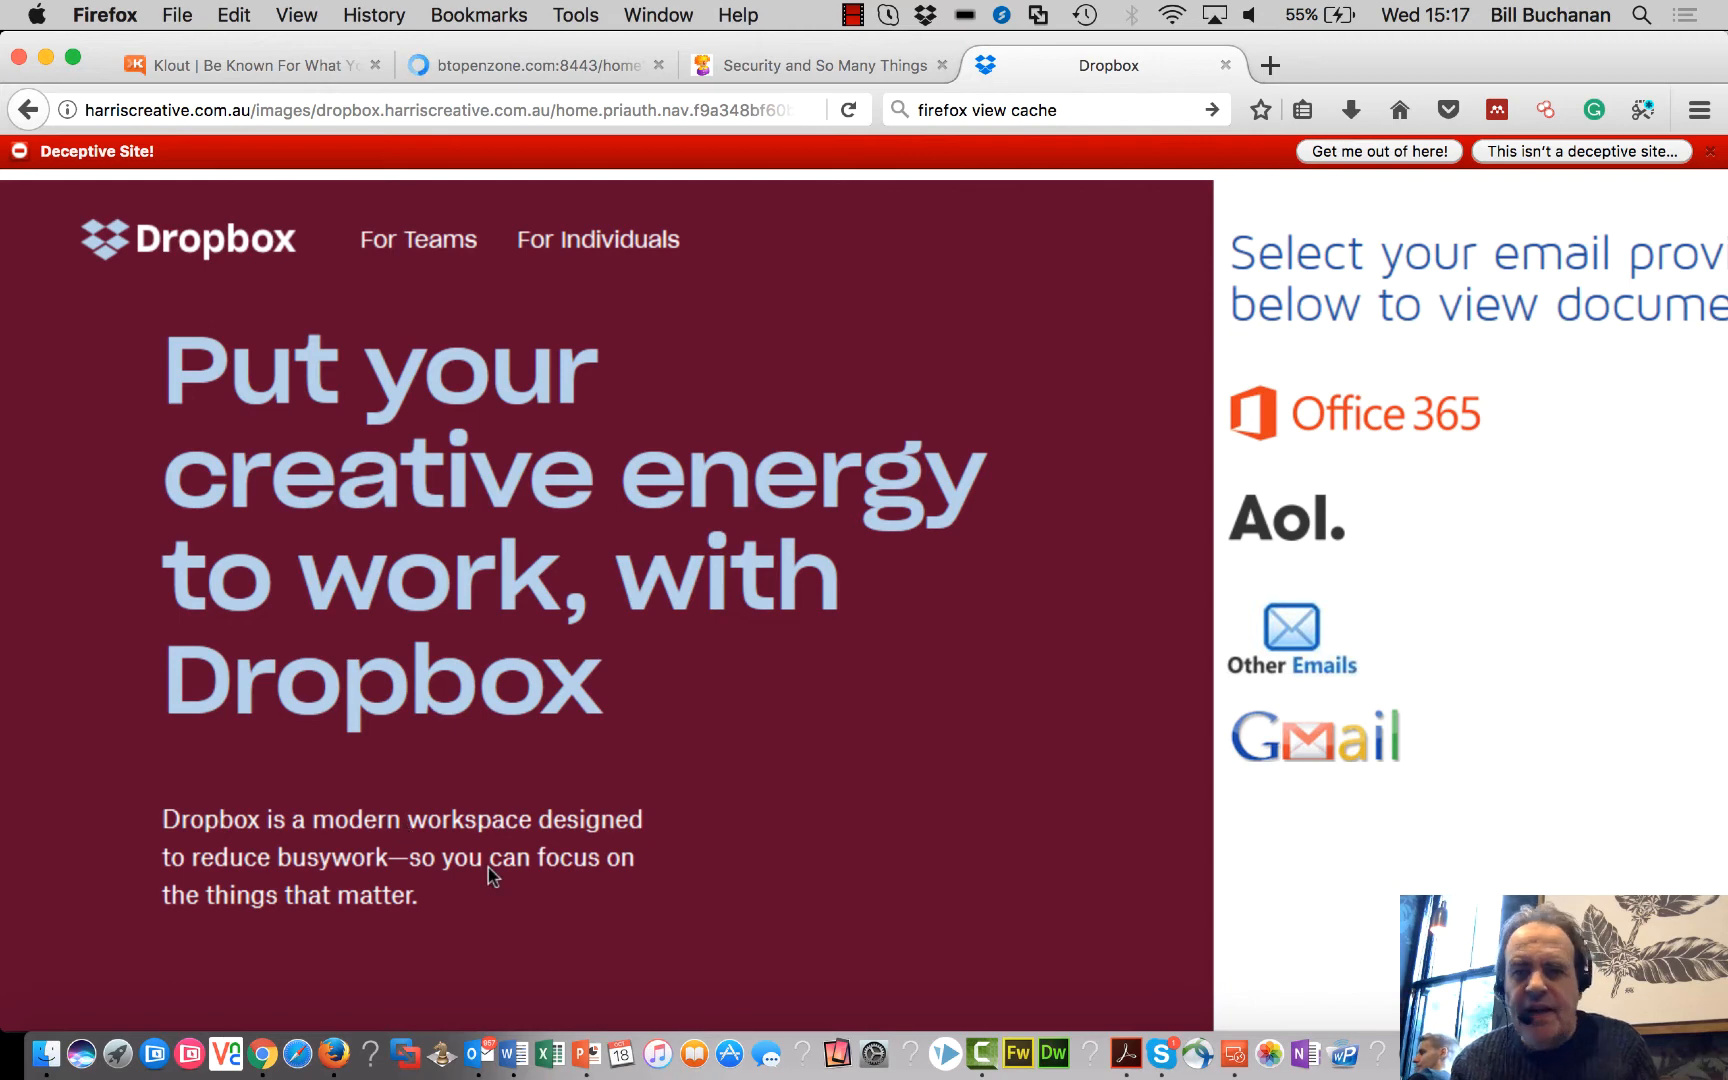
pyautogui.moveTo(1380, 428)
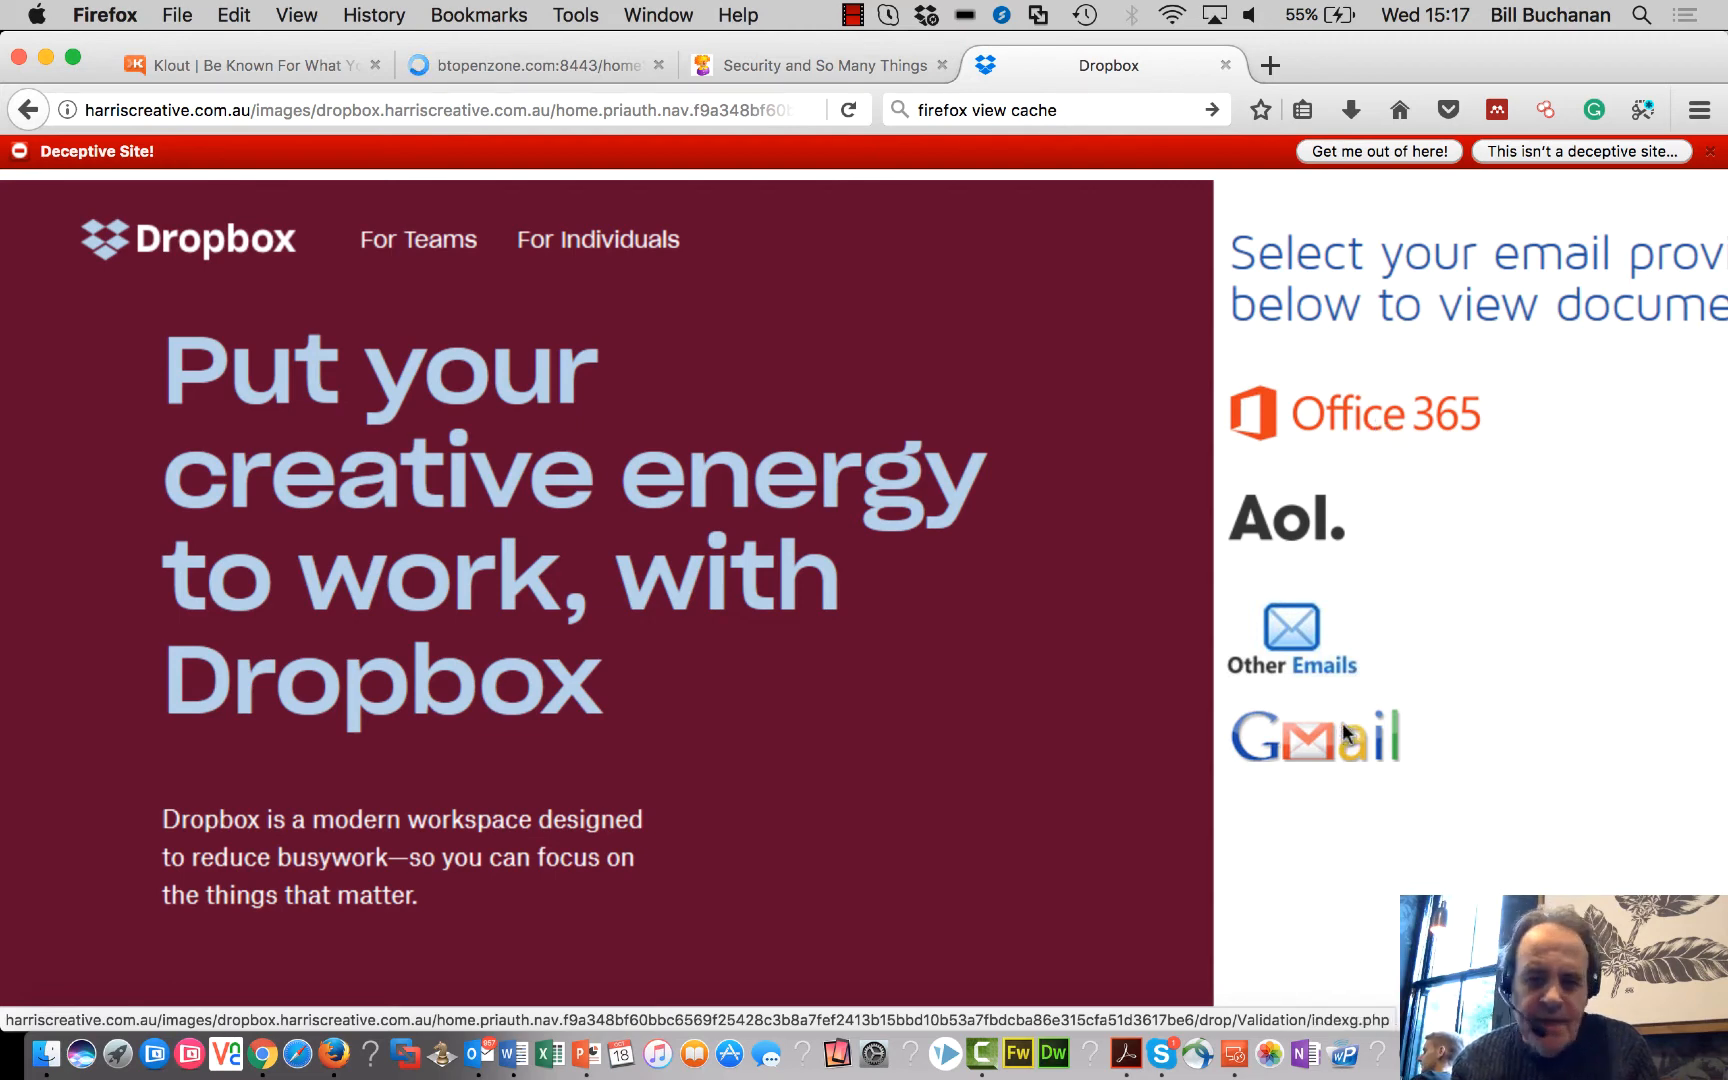
pyautogui.moveTo(1322, 422)
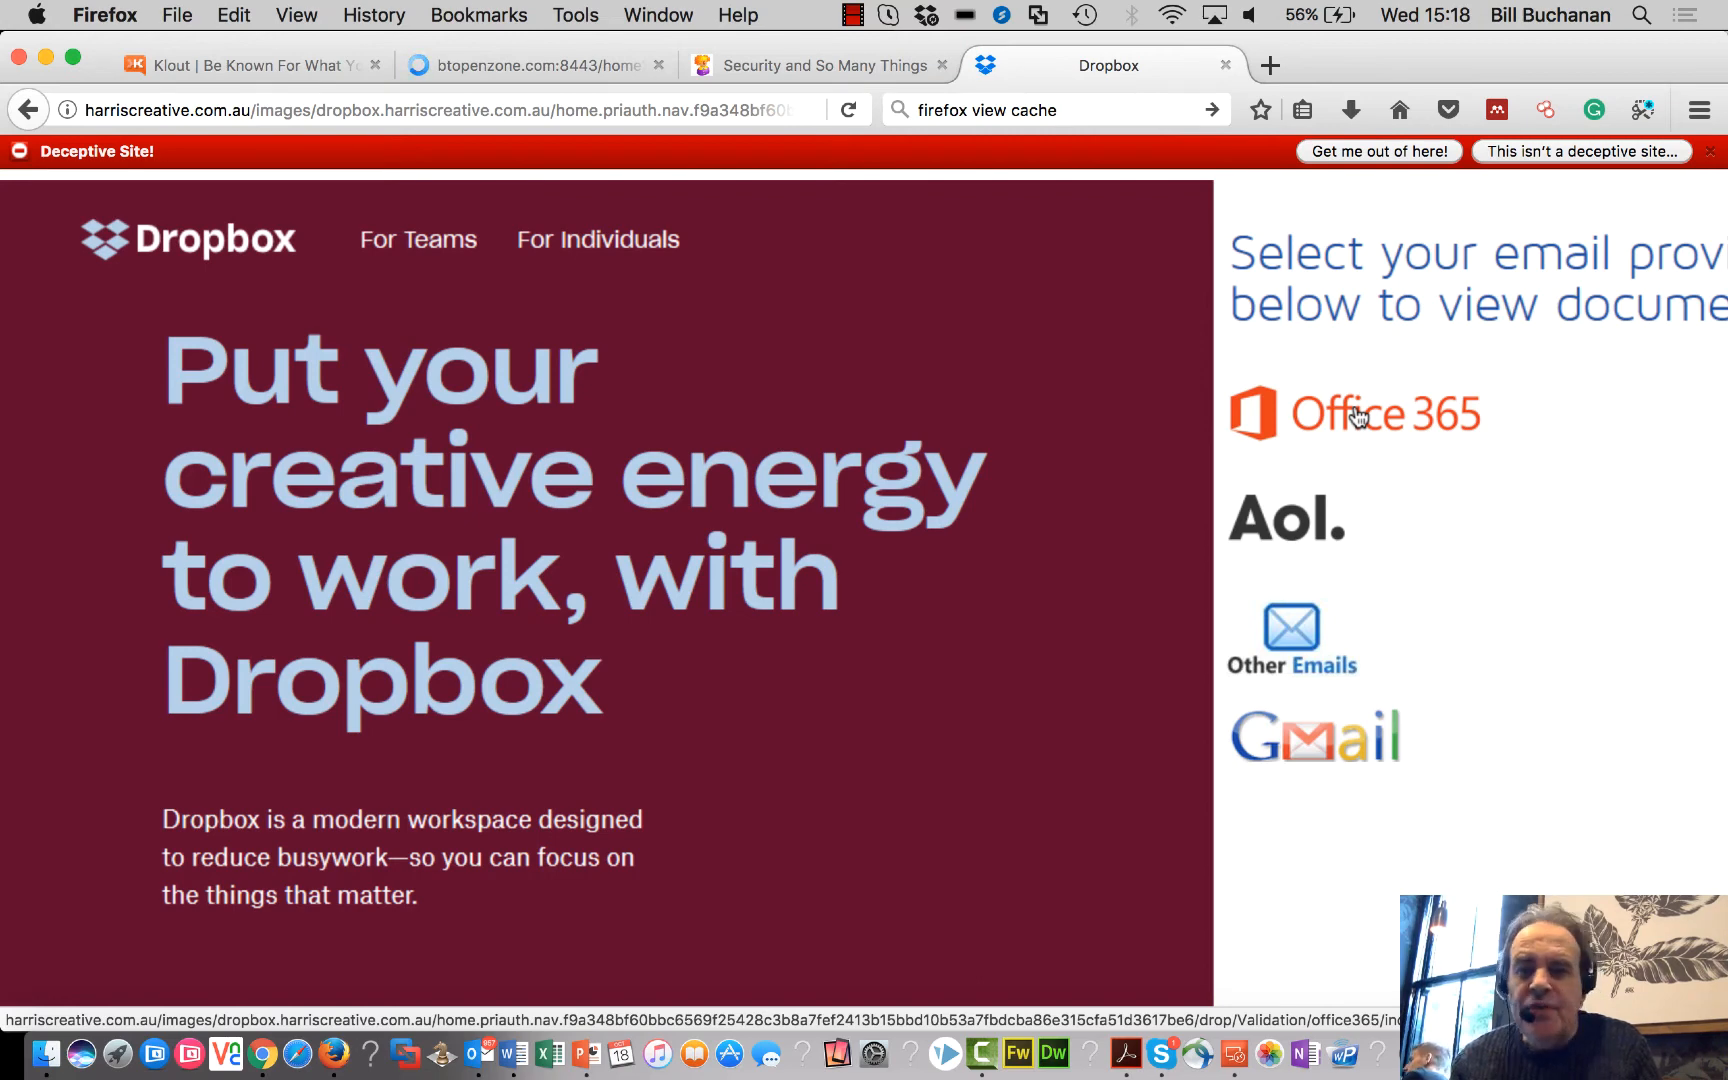
pyautogui.moveTo(62, 168)
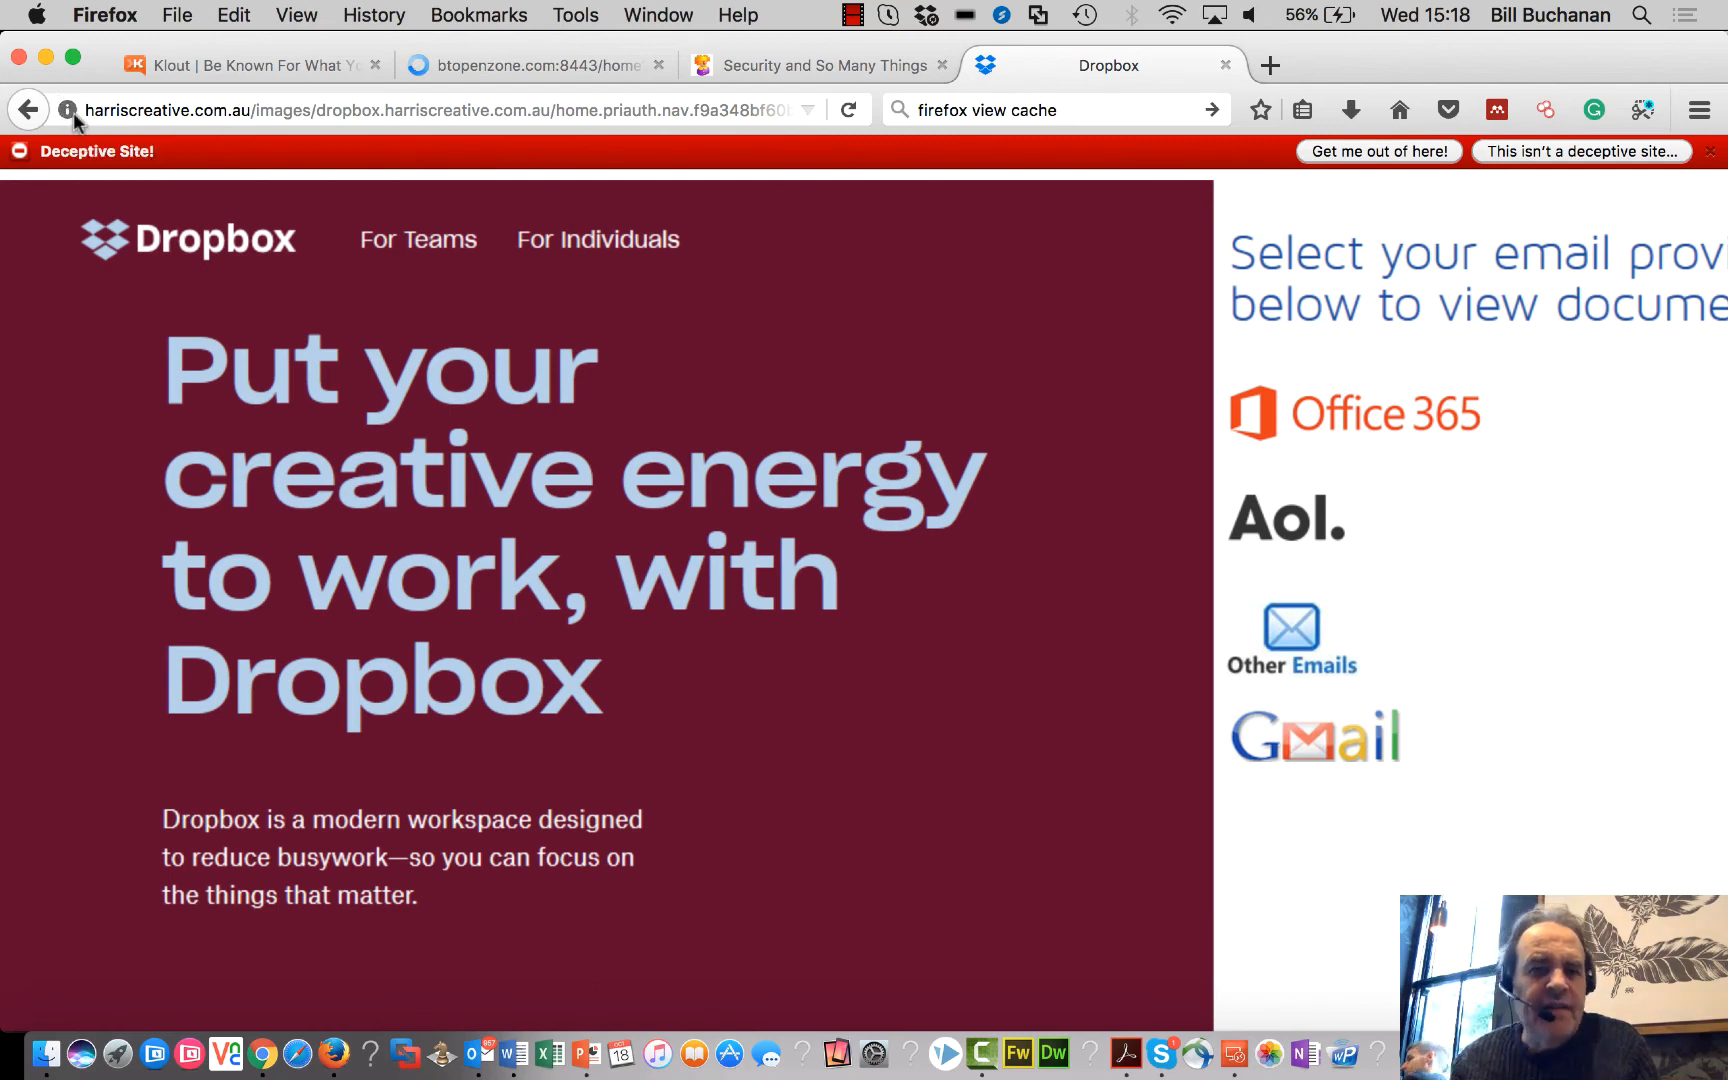
pyautogui.moveTo(1362, 420)
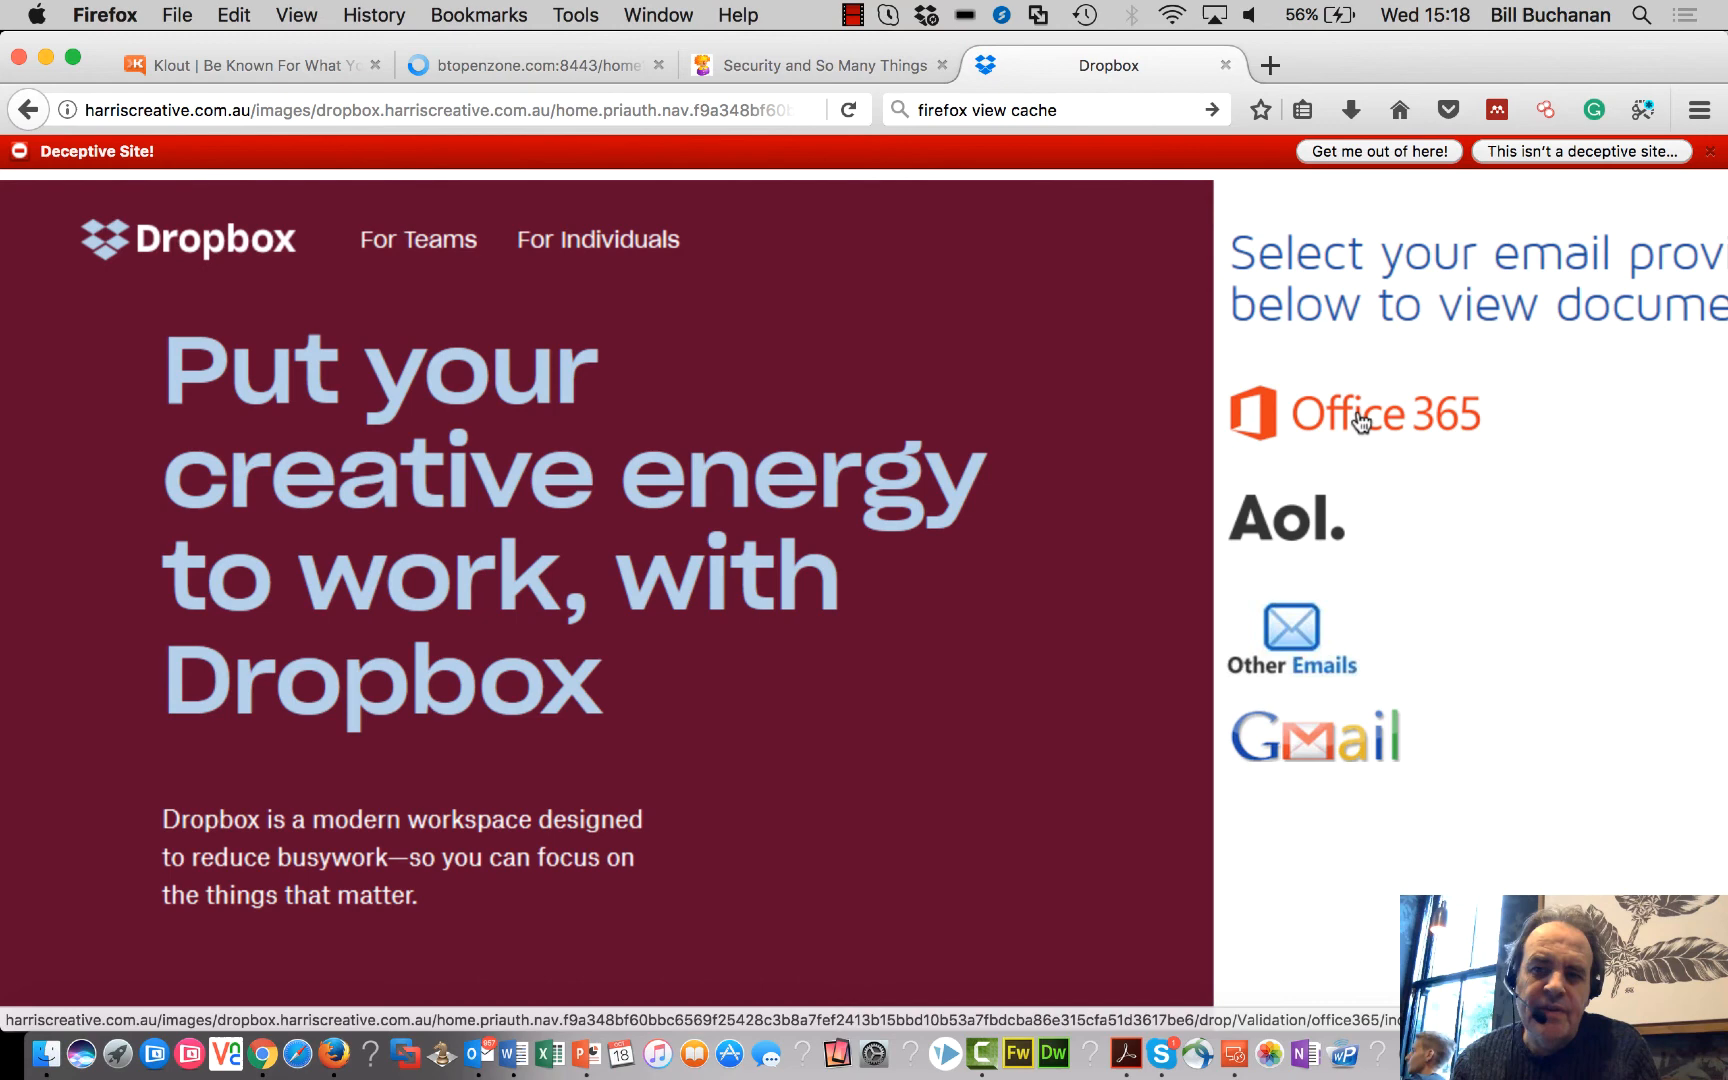
pyautogui.click(1358, 412)
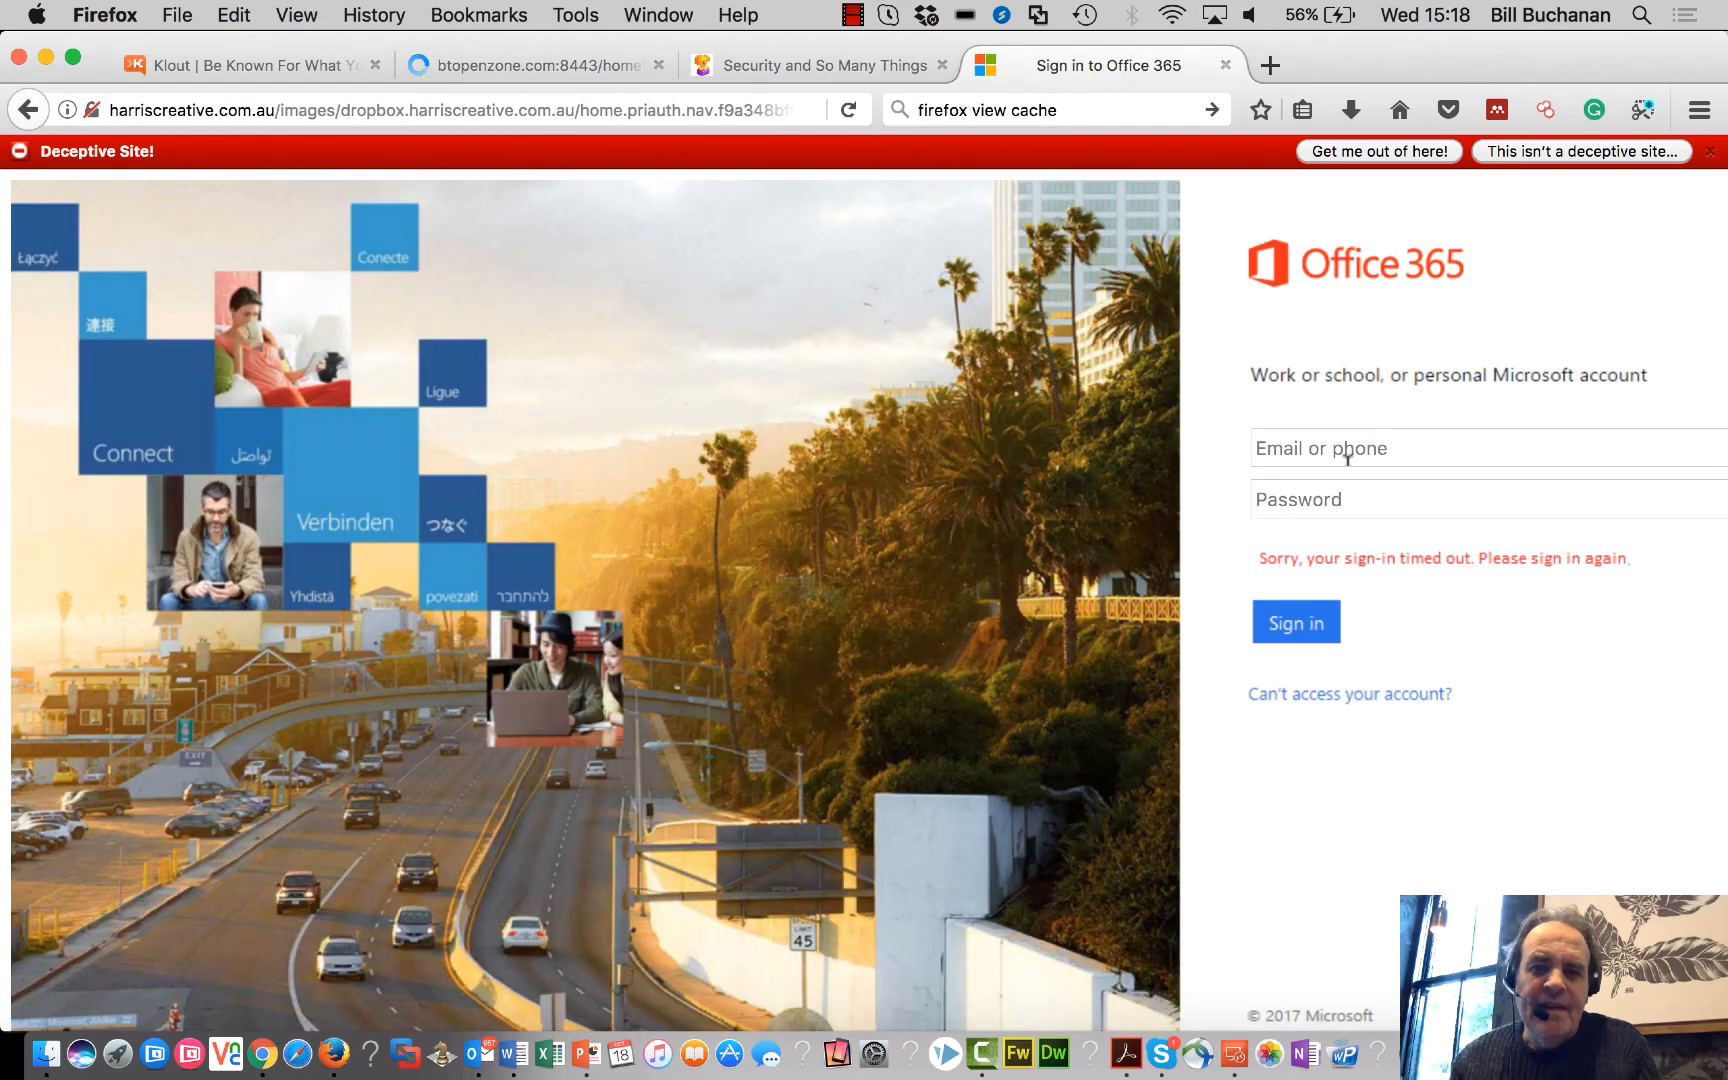
pyautogui.moveTo(1330, 288)
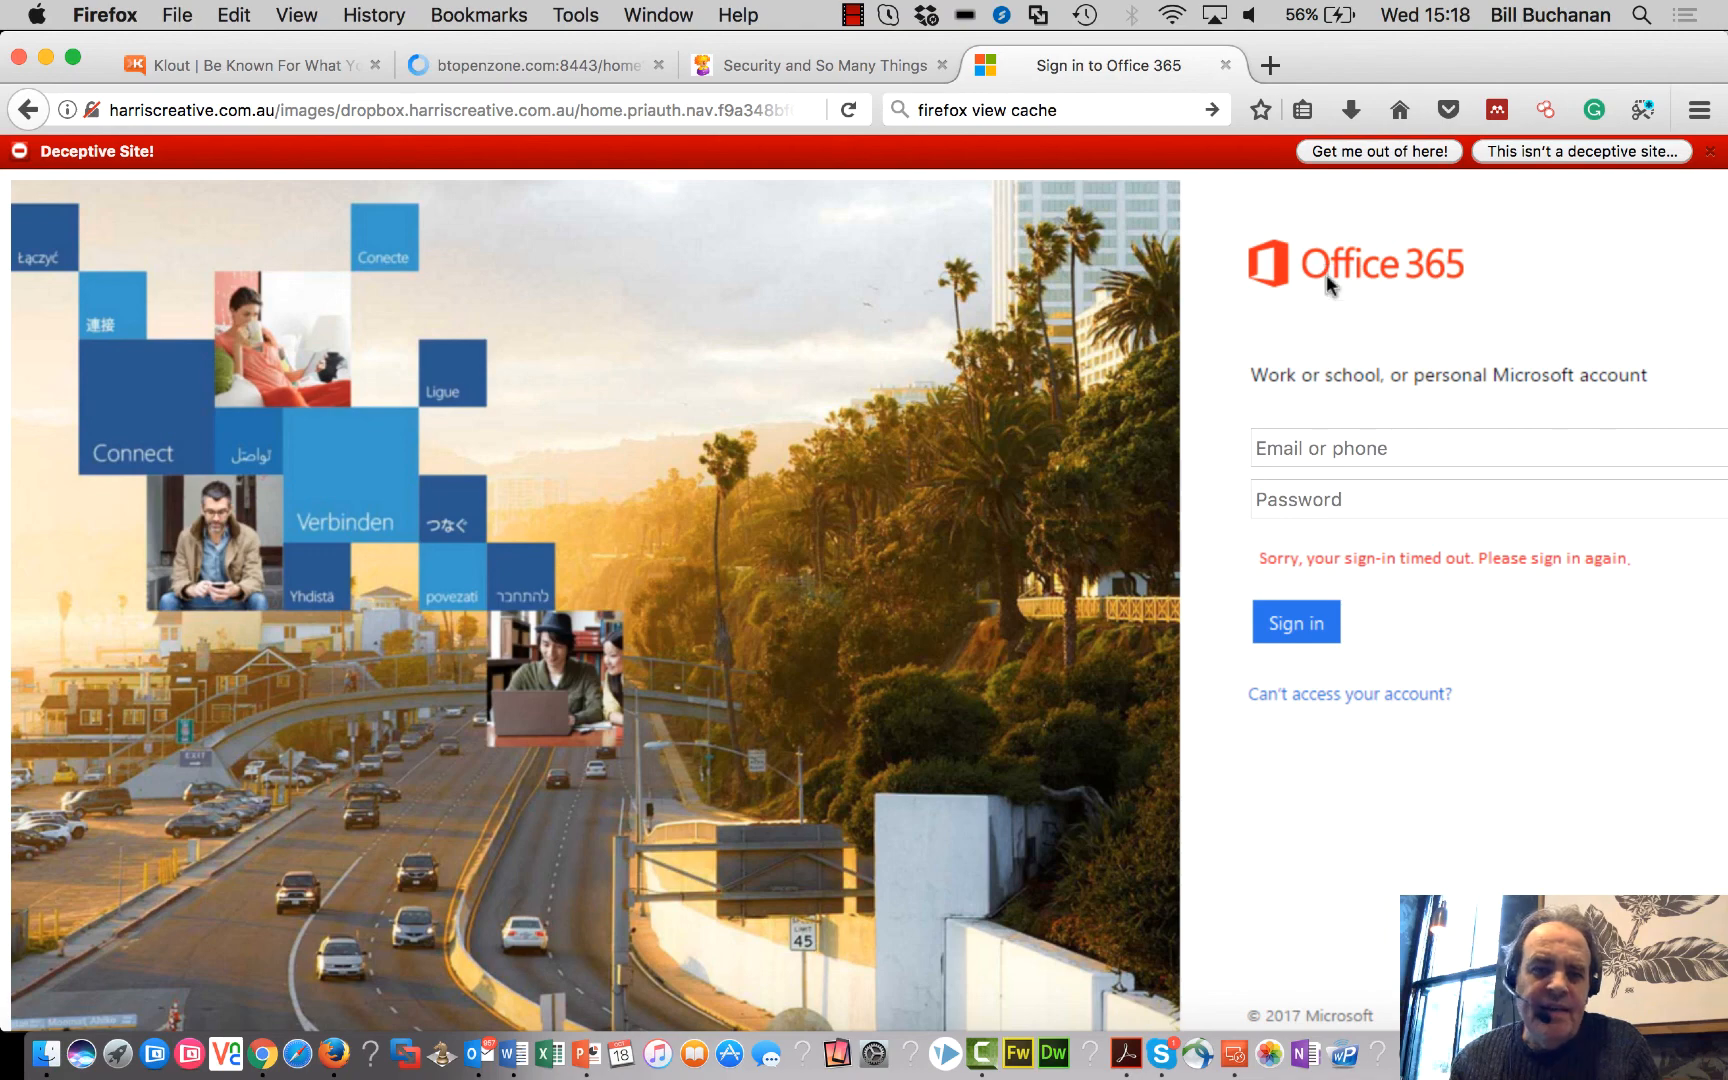
pyautogui.moveTo(926, 648)
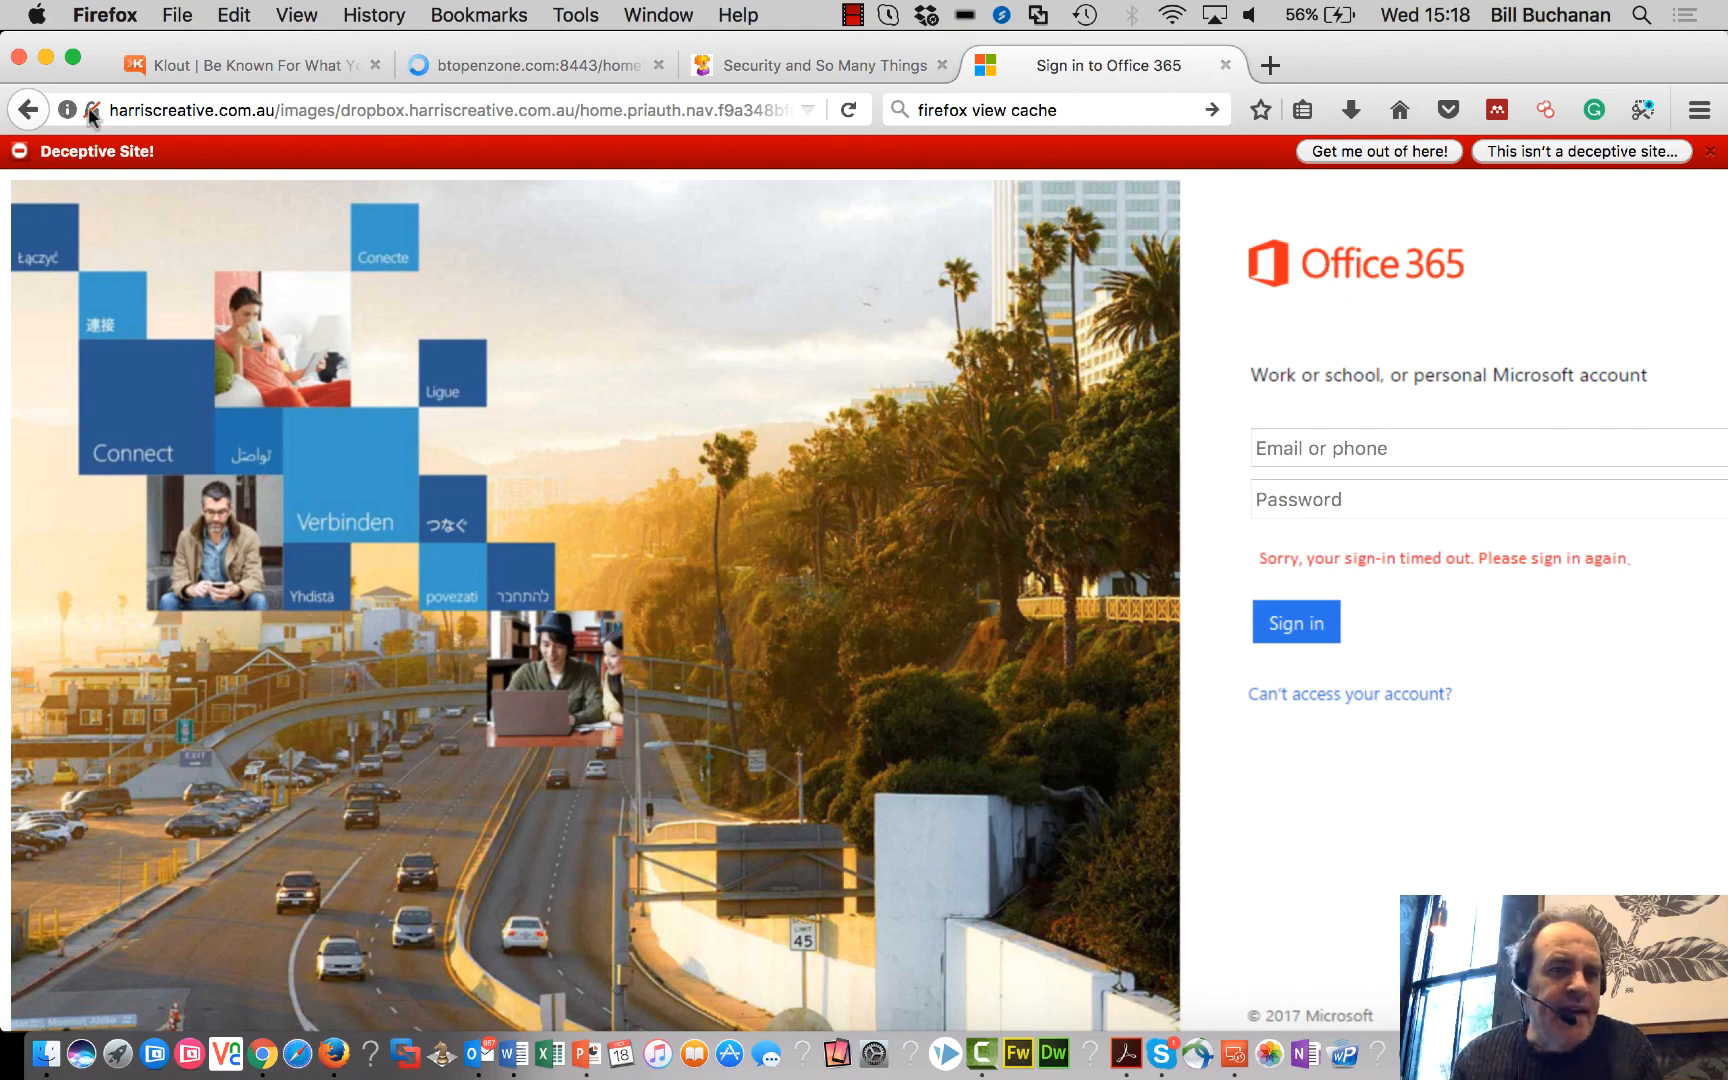
# Step: Reveal Firefox's not-secure connection warning via the site identity icon on the phony sign-in page
pyautogui.click(92, 110)
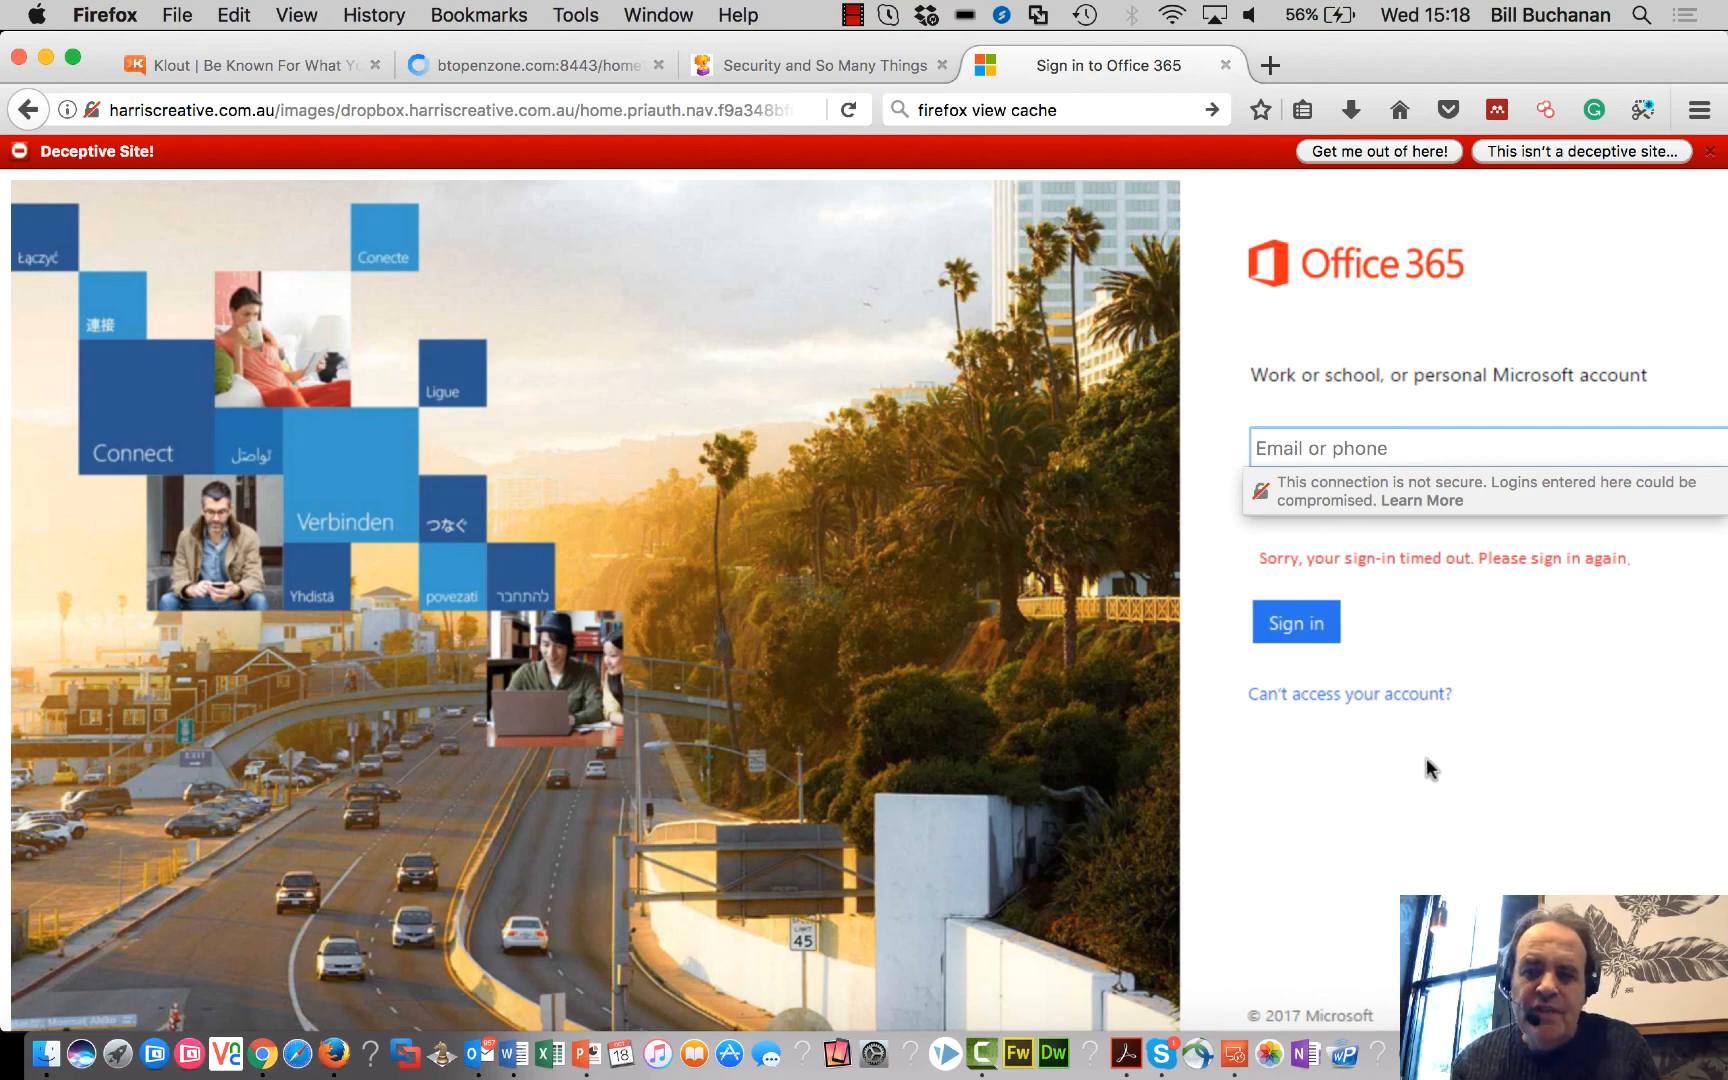
pyautogui.moveTo(988, 1048)
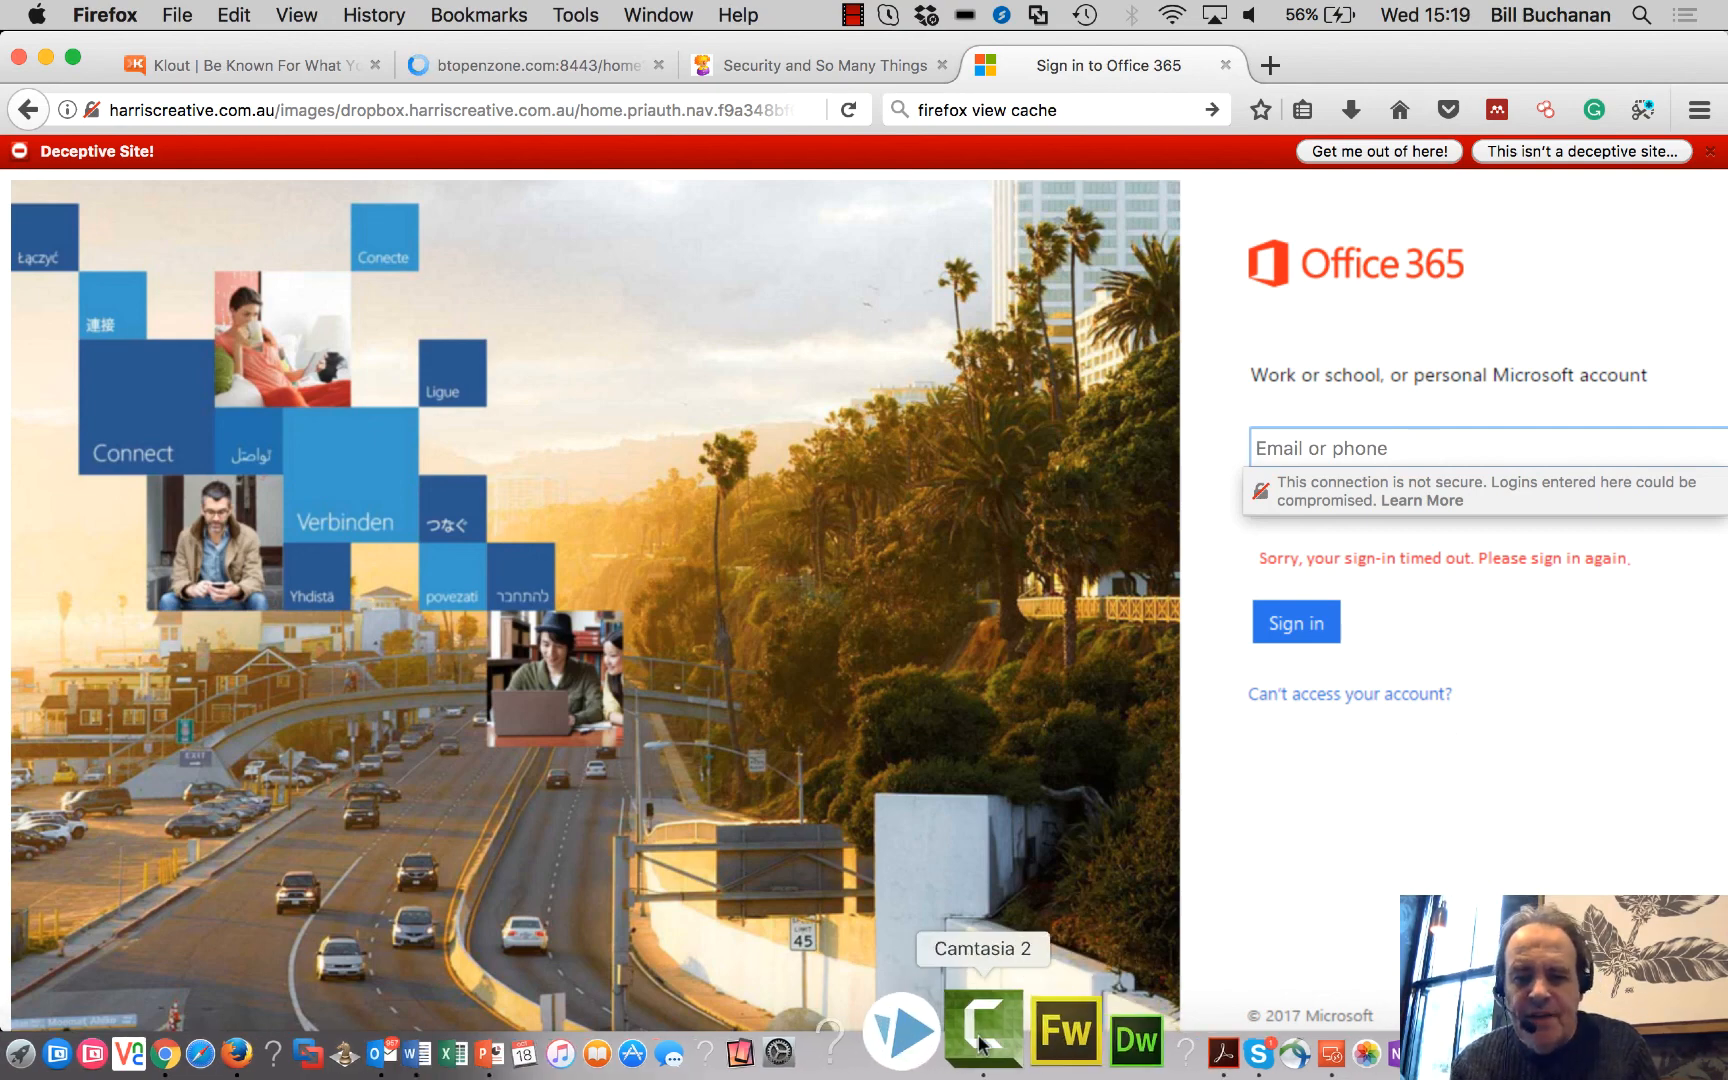